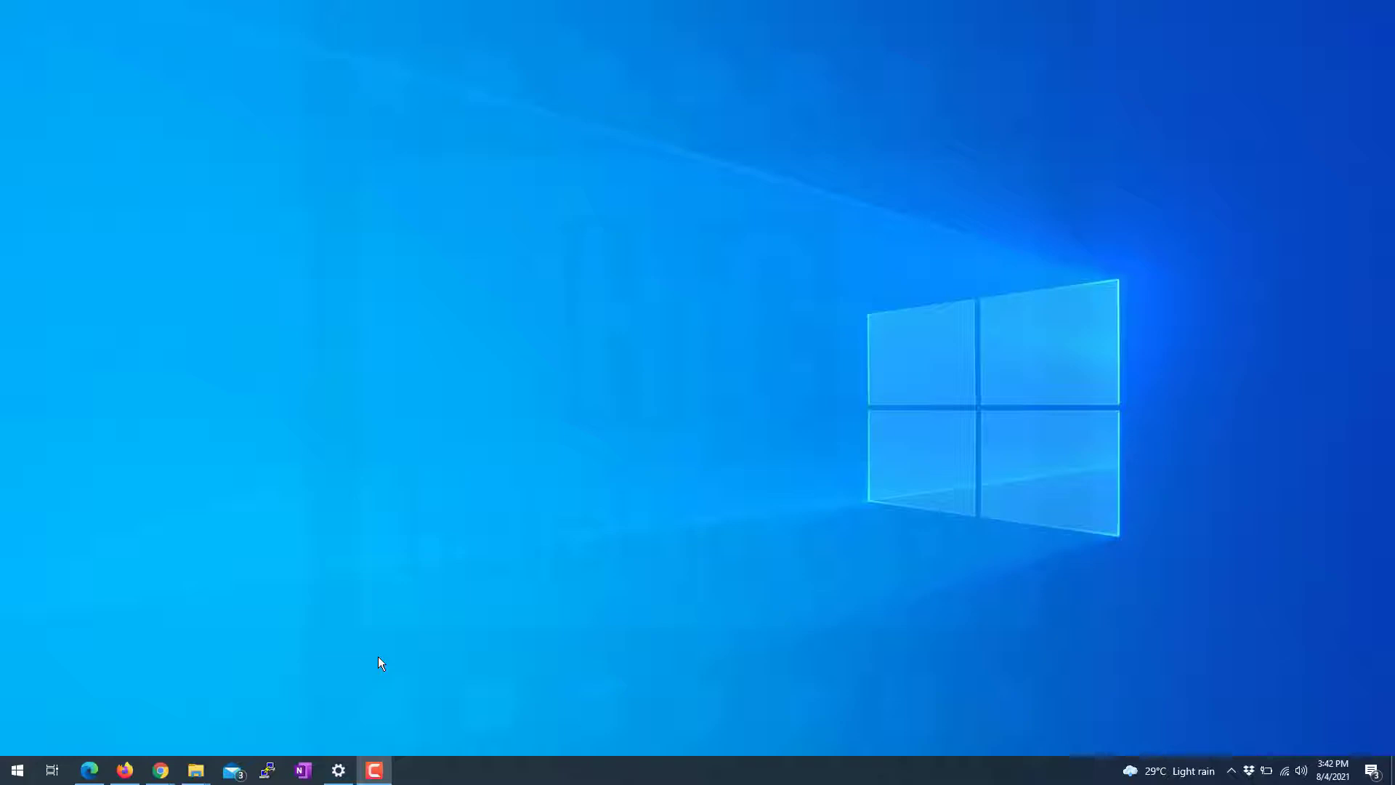
{"action": "mouse_move", "coordinate": [34, 728]}
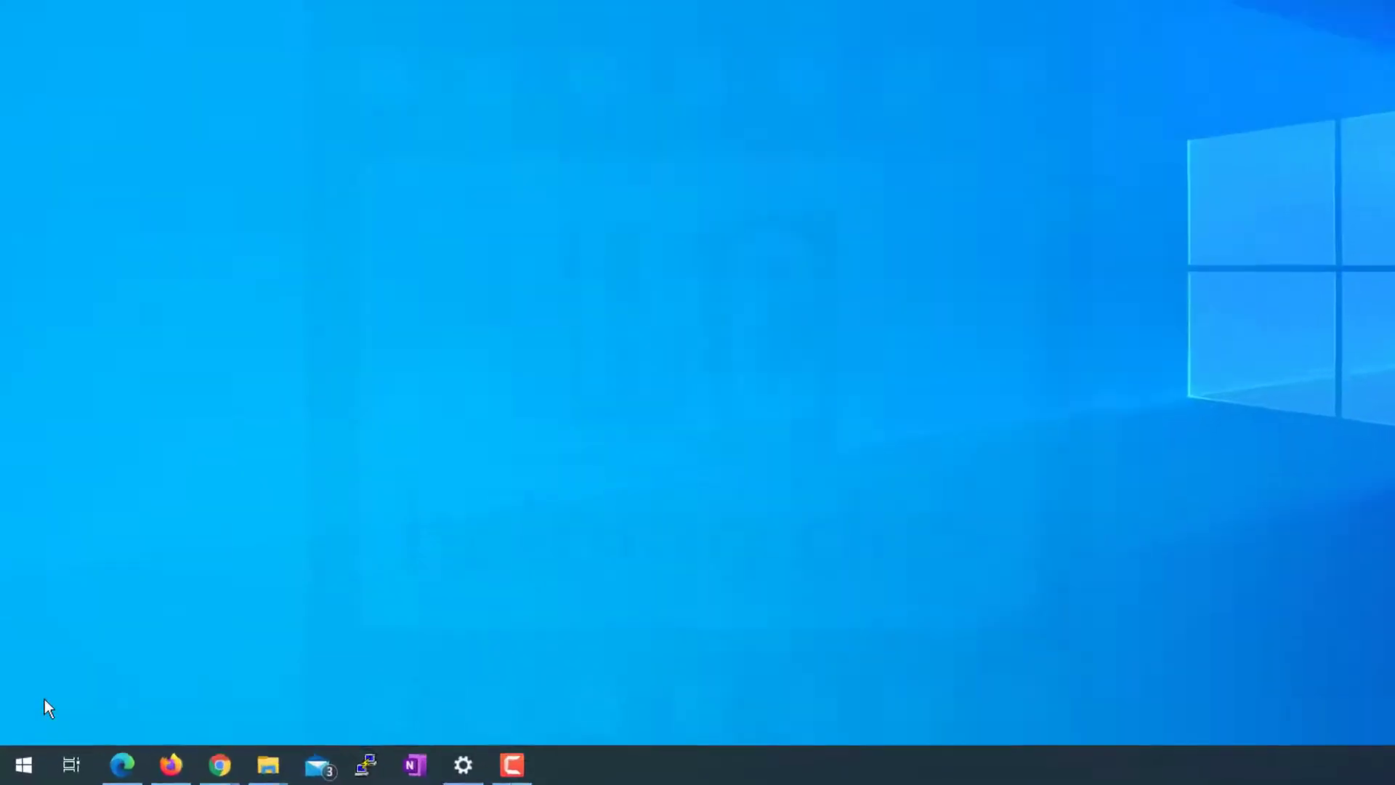
Bring up Run with Win+R and fill in system32 as the location from the suggestions.
{"action": "key", "text": "Win+r"}
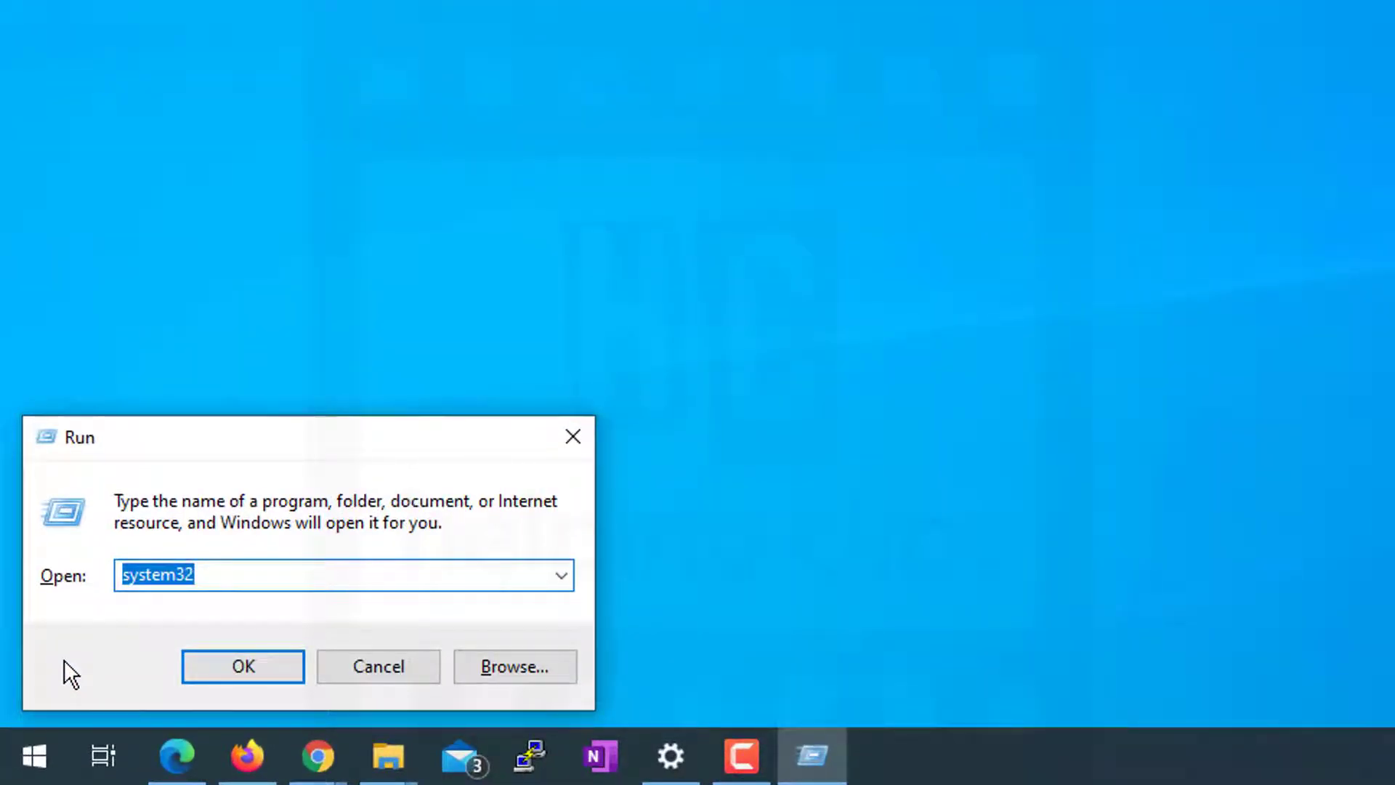
{"action": "type", "text": "system"}
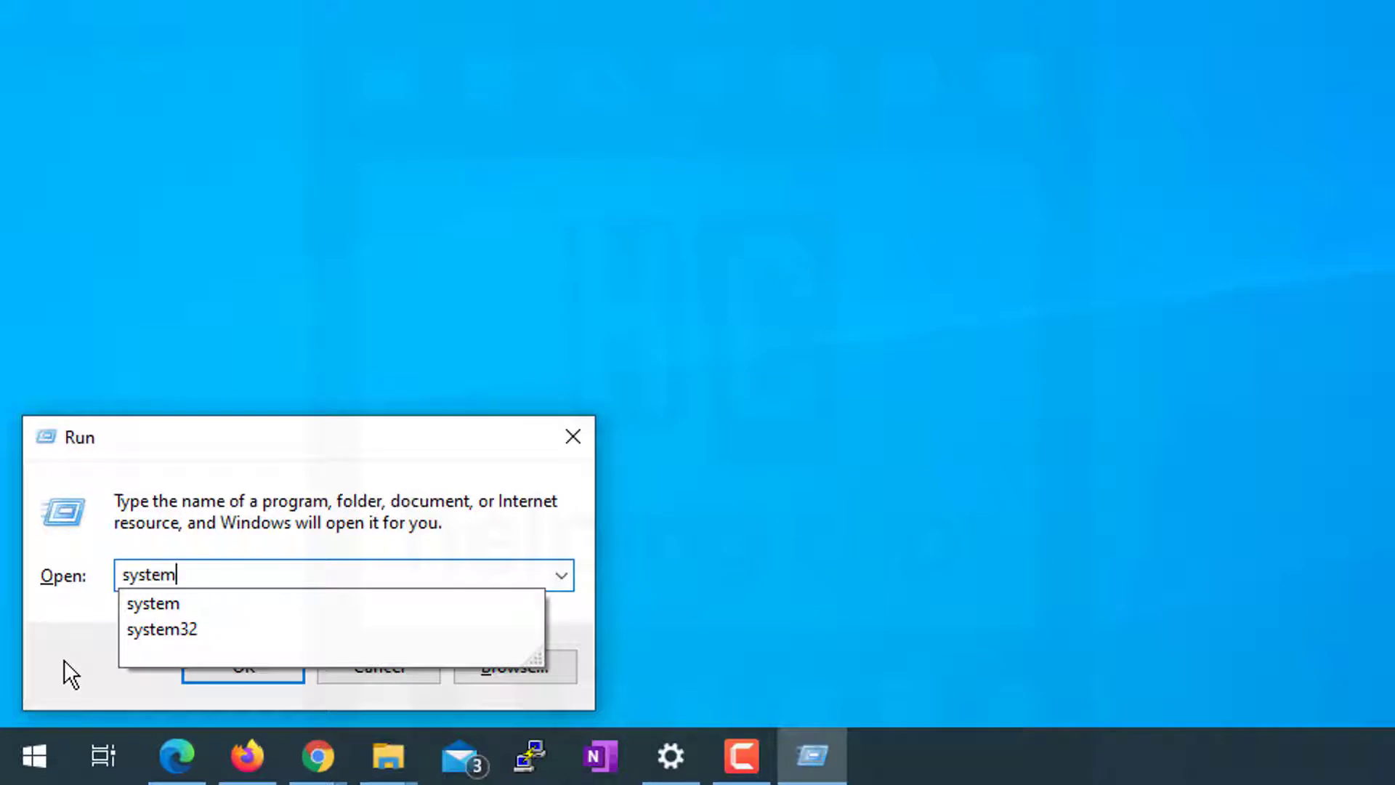
{"action": "left_click", "coordinate": [162, 628]}
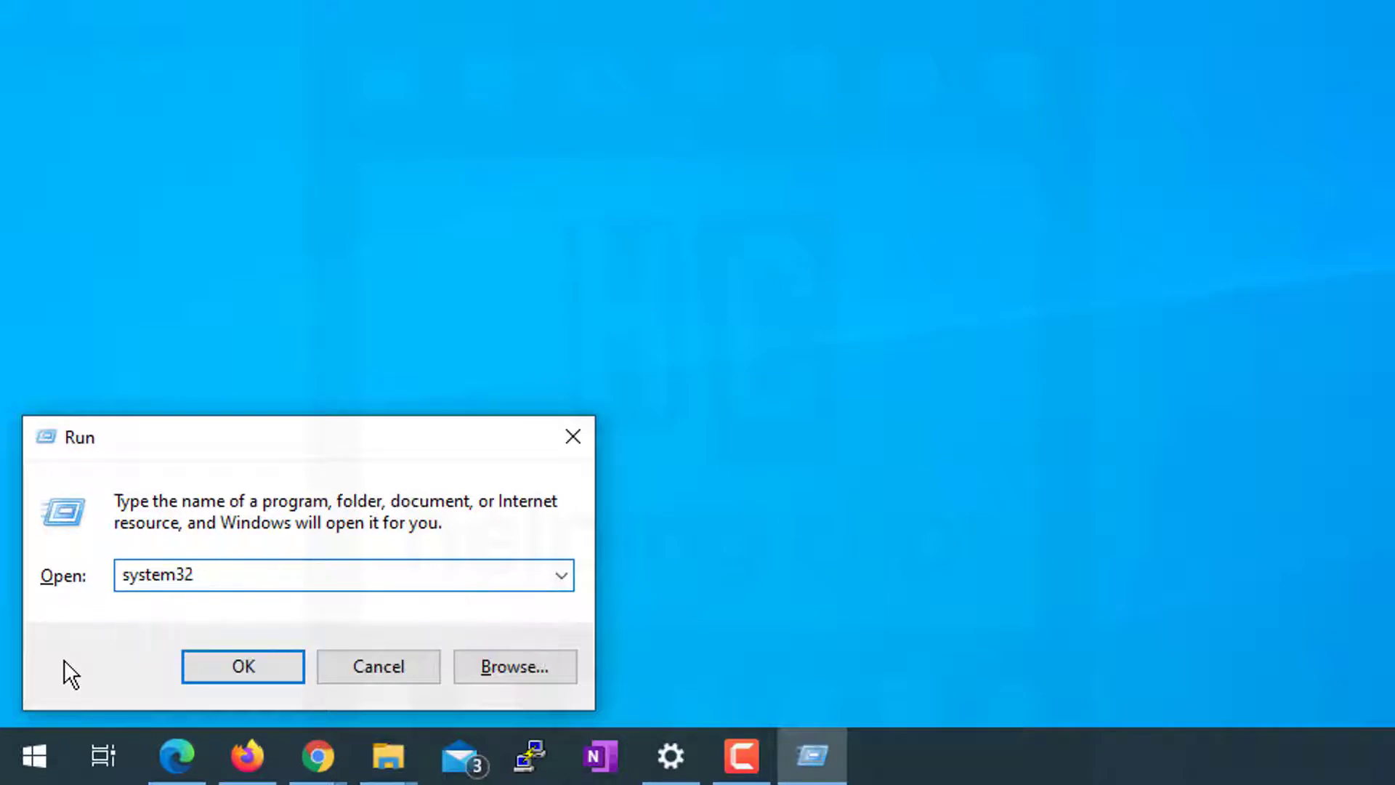
Browse from System32 into the drivers folder and then its etc subfolder.
{"action": "left_click", "coordinate": [242, 665]}
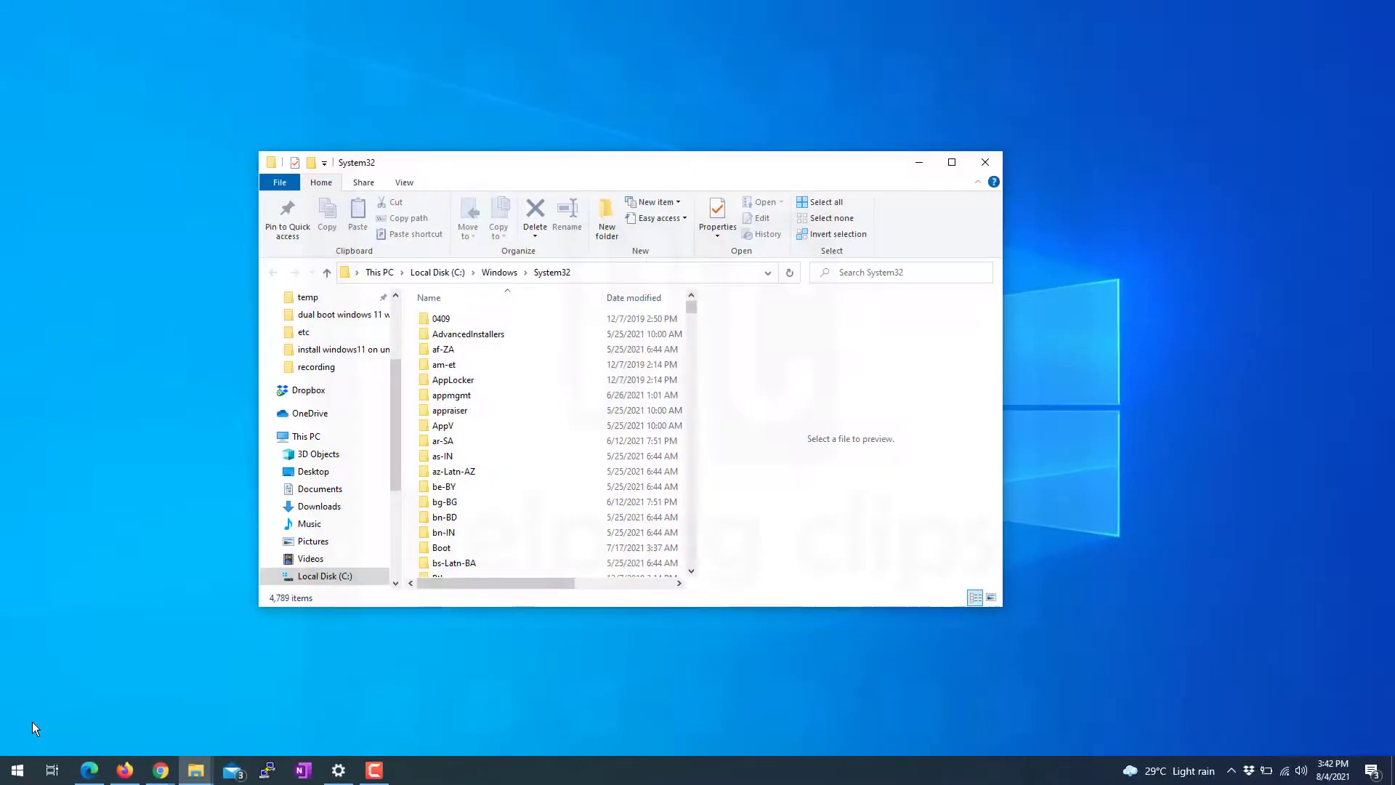
{"action": "left_click", "coordinate": [451, 394]}
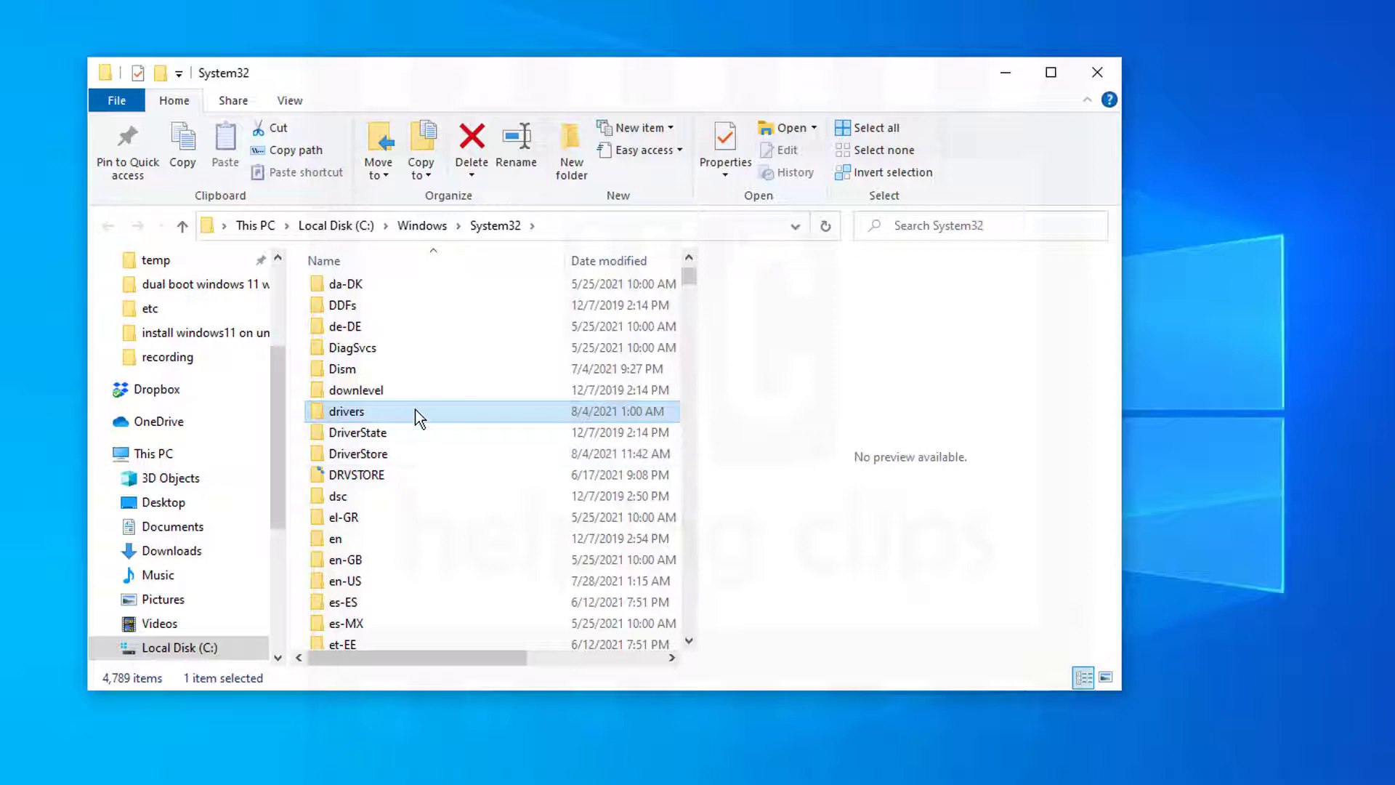
{"action": "double_click", "coordinate": [346, 412]}
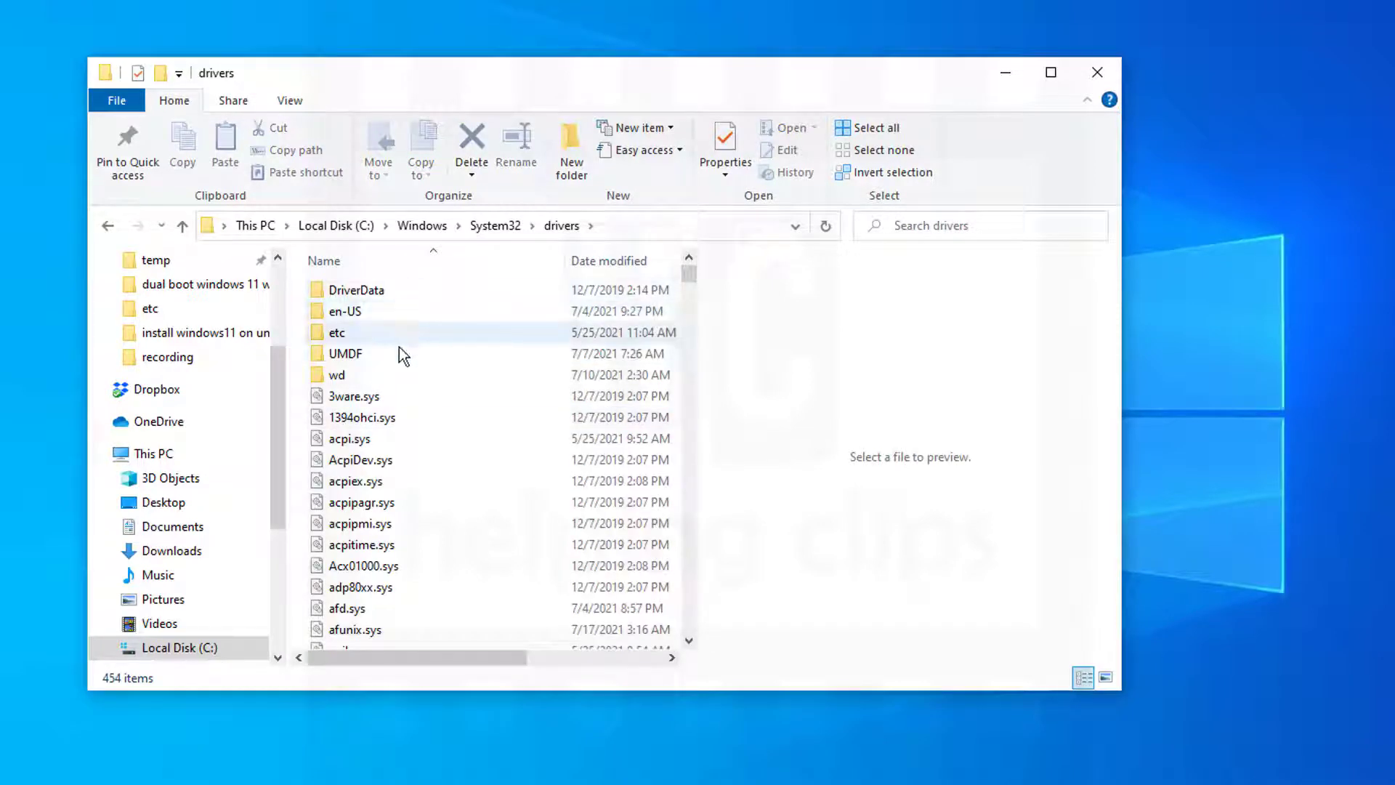
{"action": "double_click", "coordinate": [335, 332]}
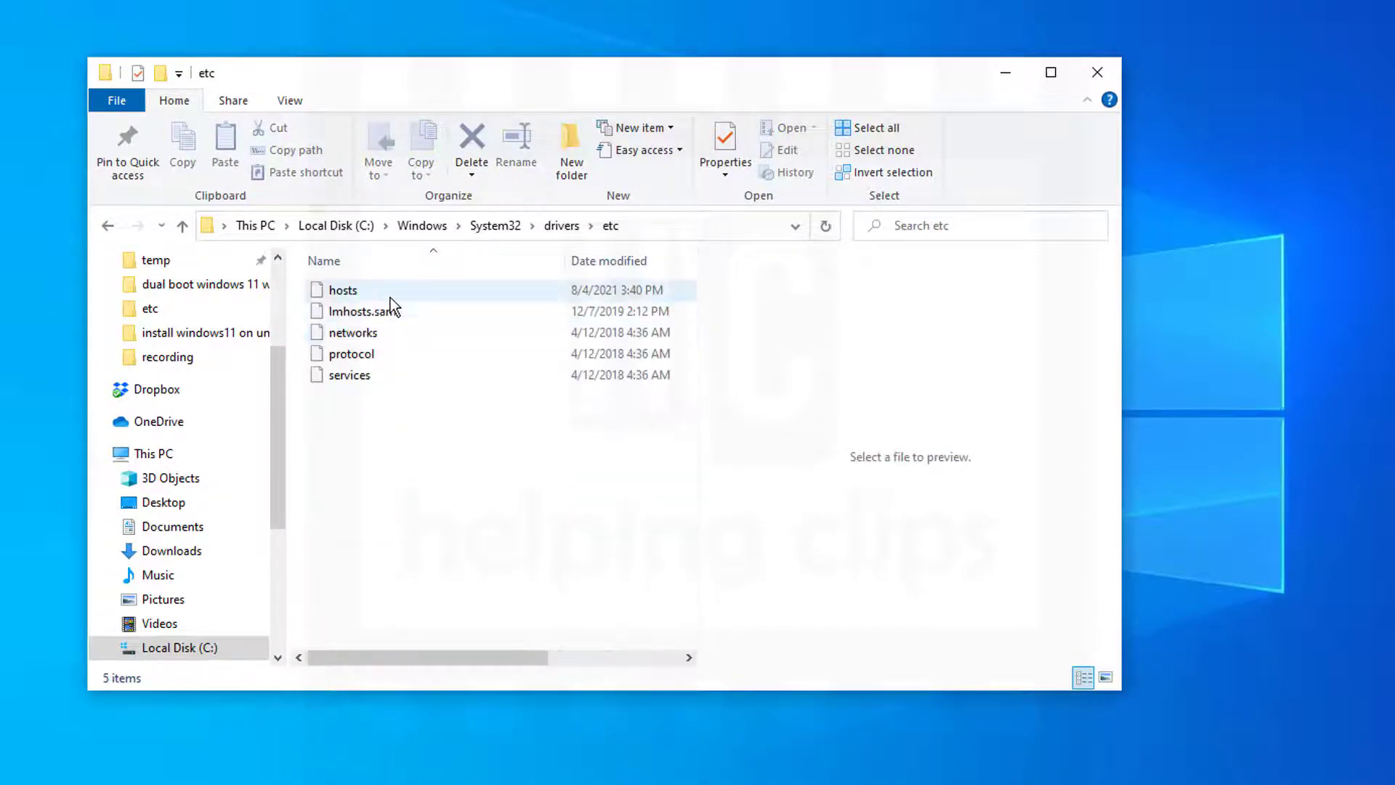
Launch the hosts file from etc, choosing Notepad from the Open-with list.
{"action": "left_click", "coordinate": [343, 289]}
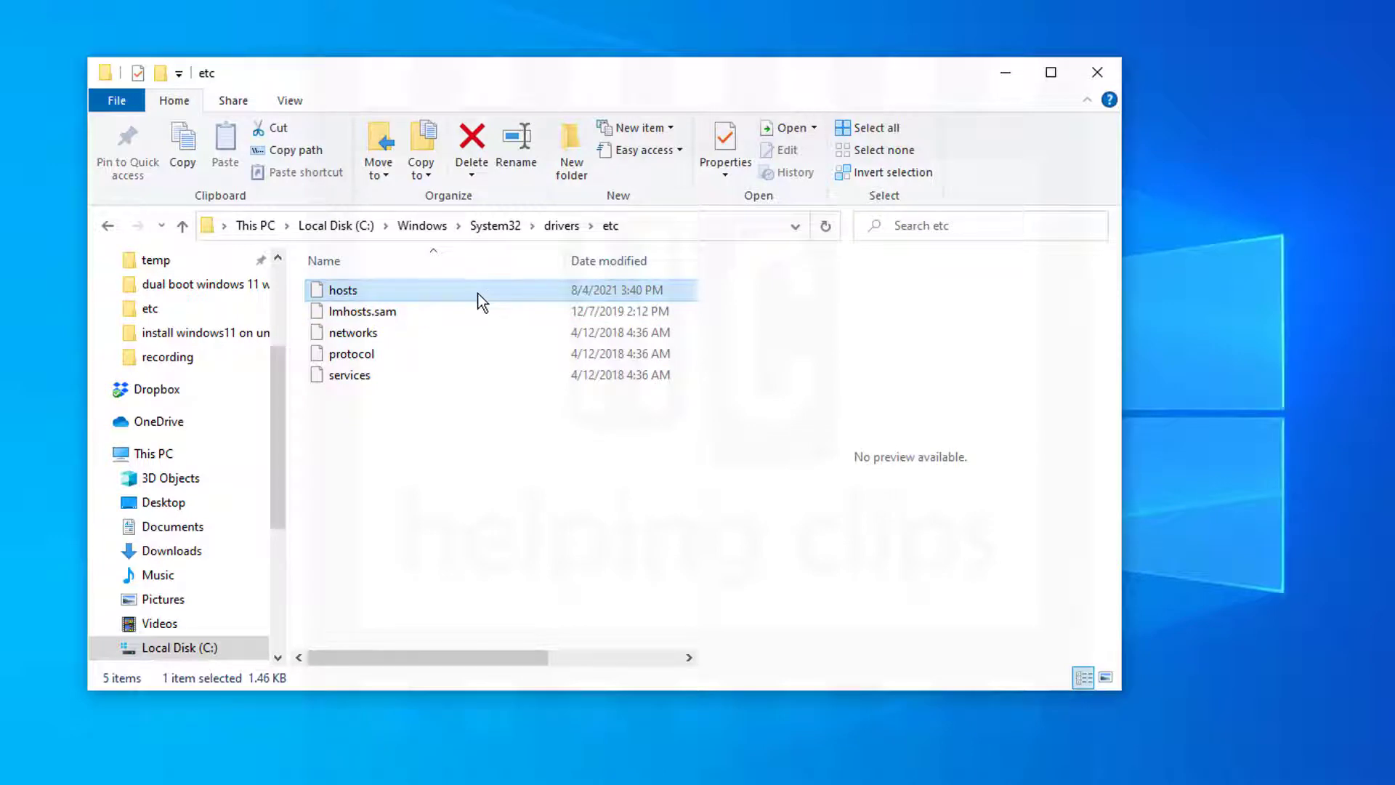
{"action": "double_click", "coordinate": [341, 291]}
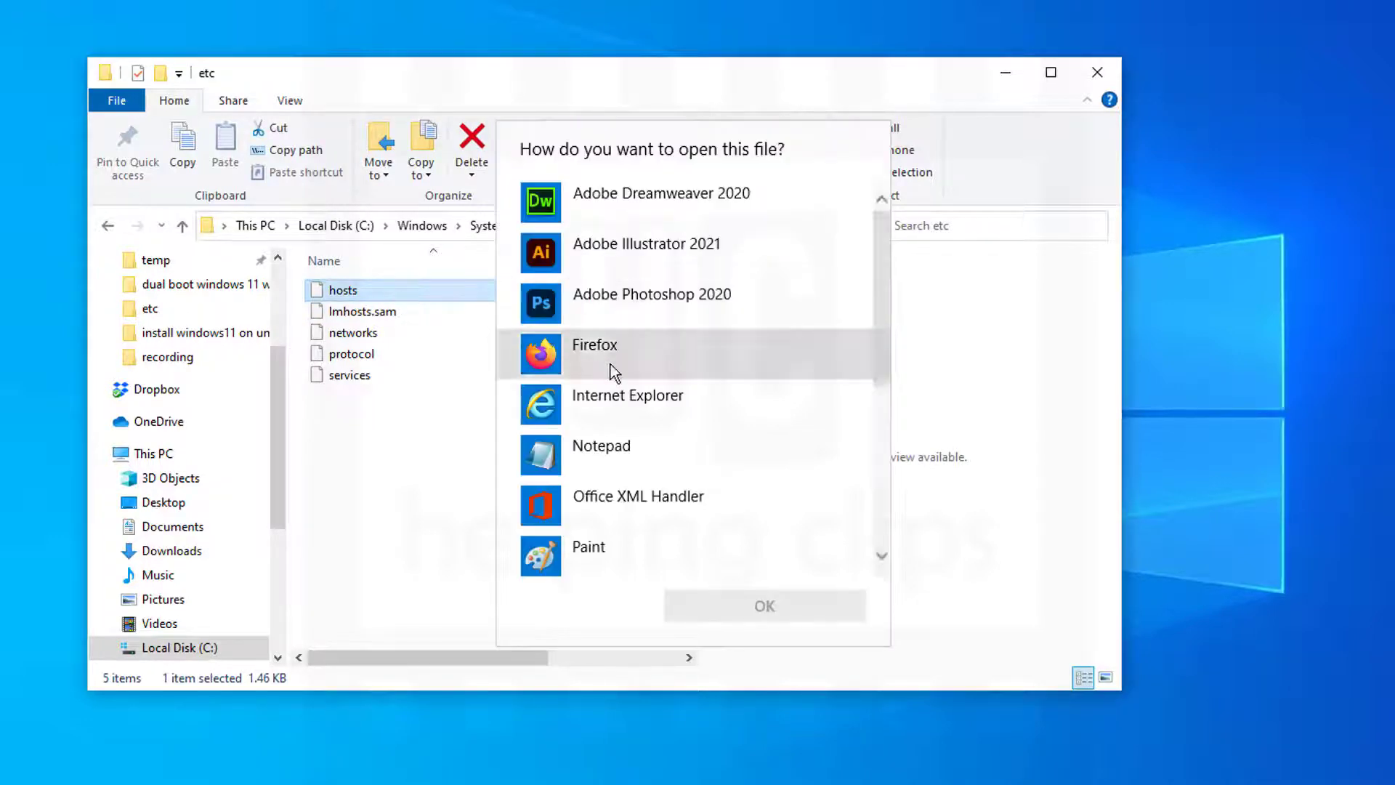
{"action": "left_click", "coordinate": [602, 446]}
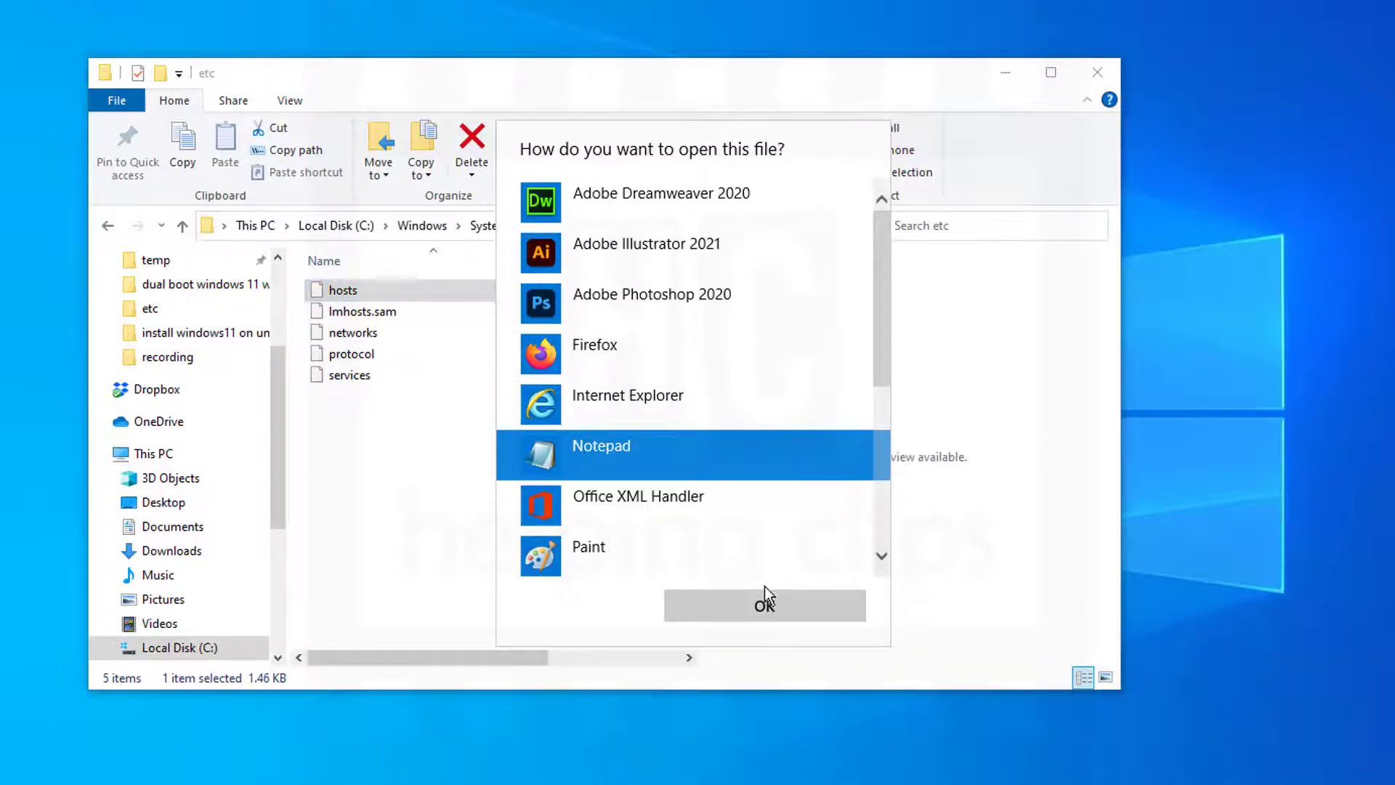
{"action": "left_click", "coordinate": [763, 604]}
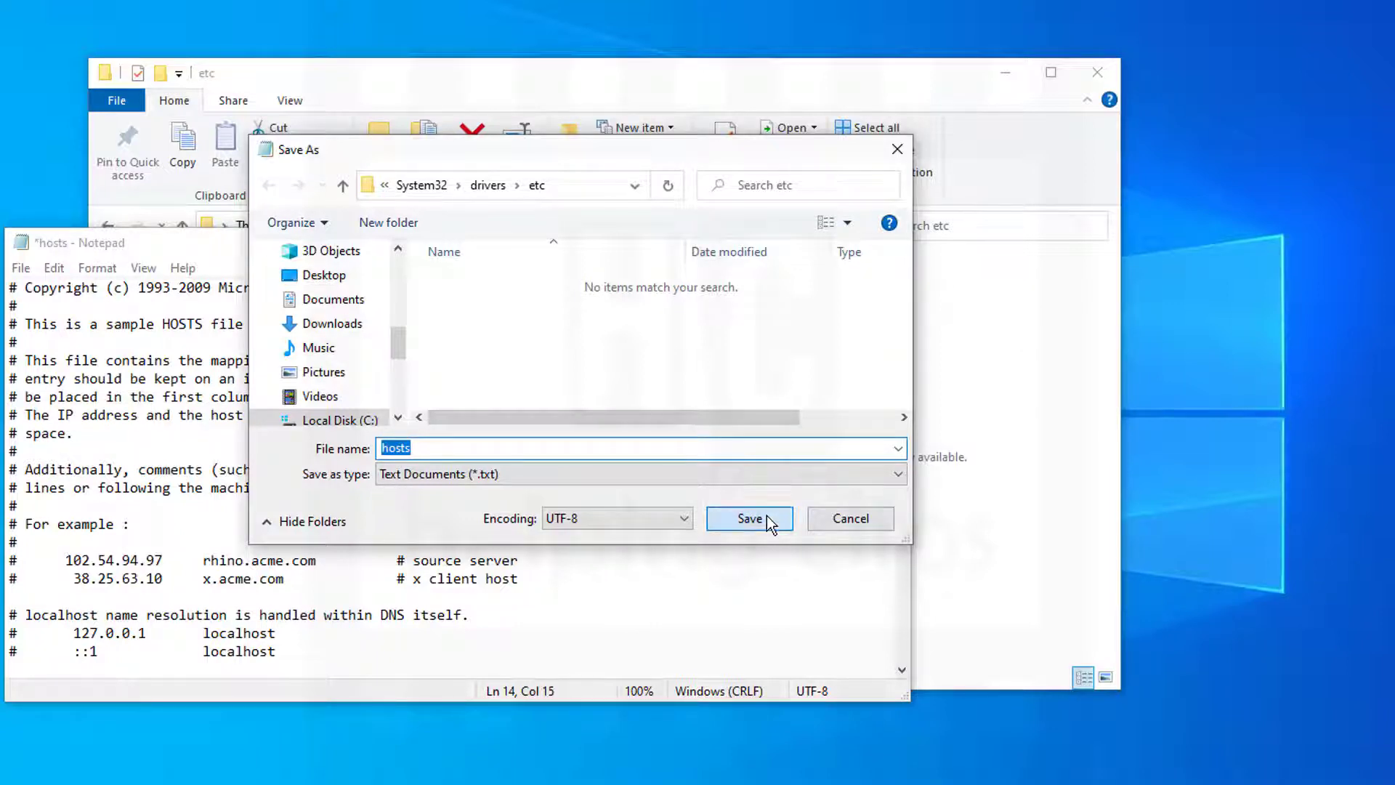
Attempt saving hosts into etc, decline the Documents fallback after the permission refusal, and close Notepad.
{"action": "left_click", "coordinate": [750, 517]}
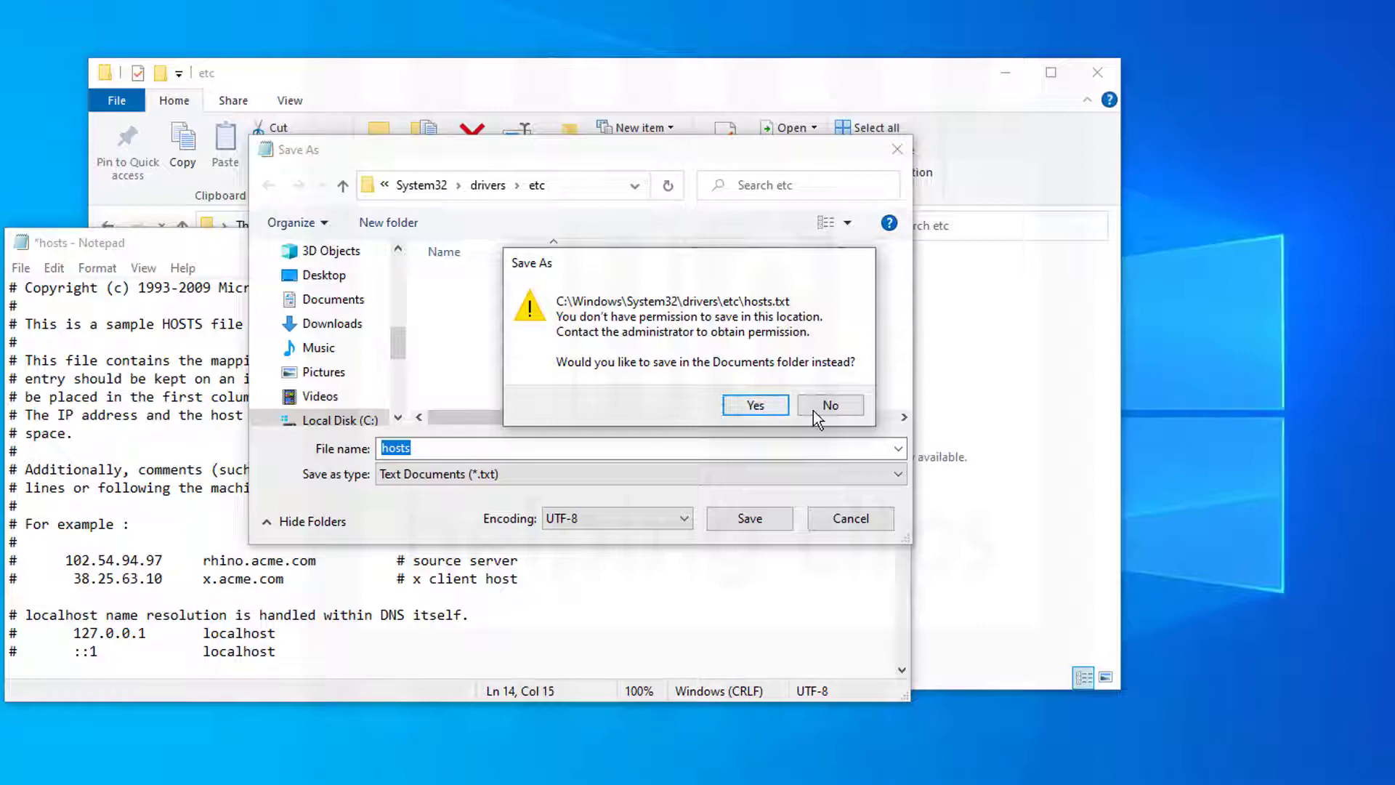
{"action": "left_click", "coordinate": [829, 406]}
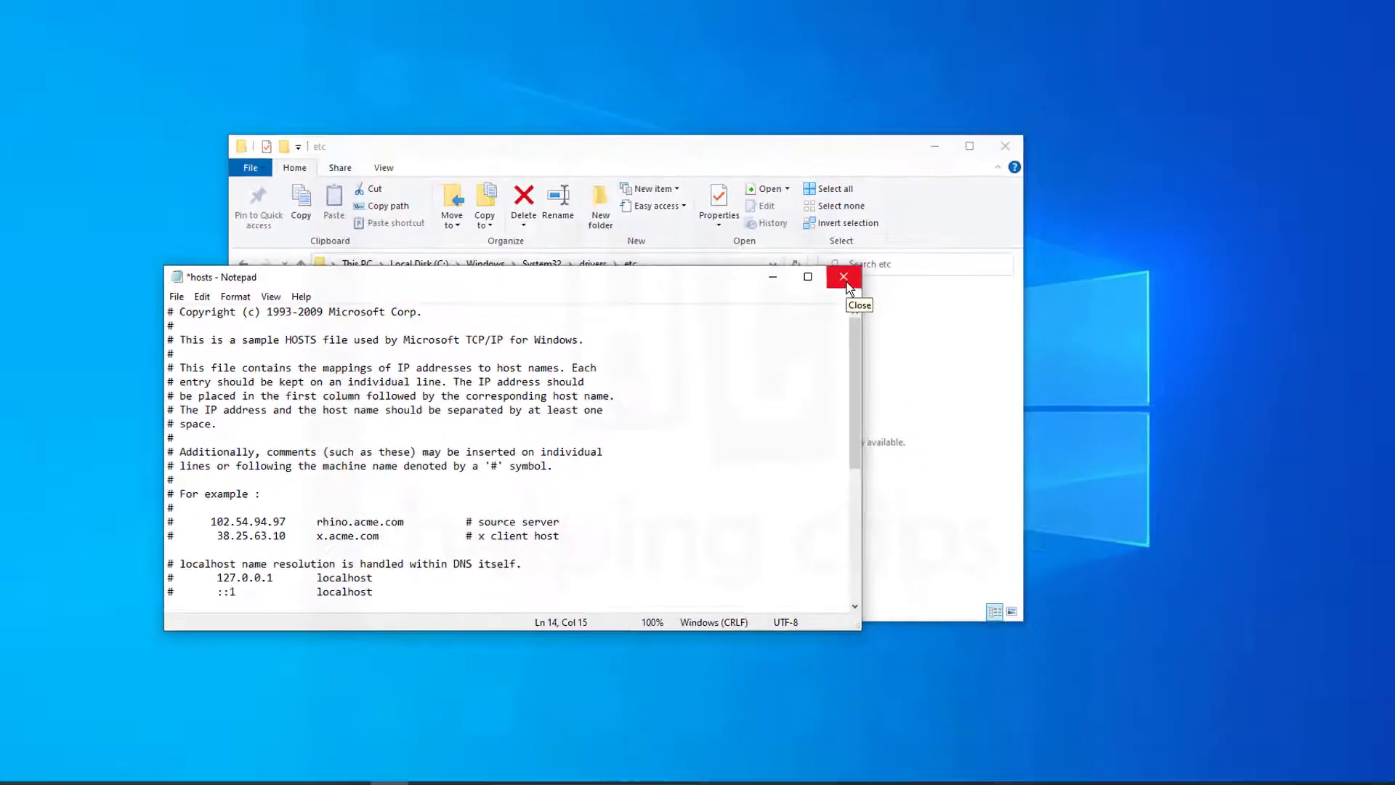
{"action": "left_click", "coordinate": [842, 276]}
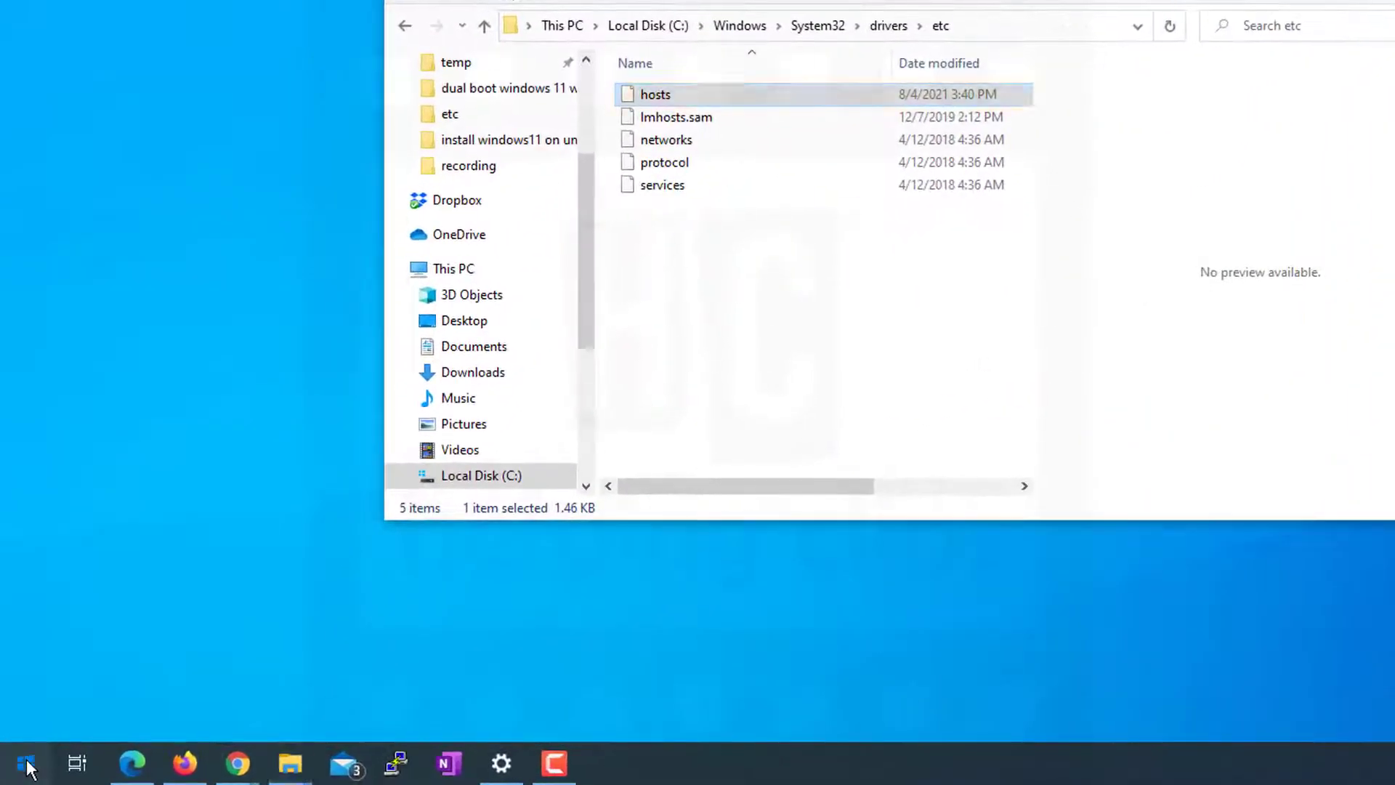
Search the Start menu for Notepad and bring up its launch options to run as administrator.
{"action": "left_click", "coordinate": [25, 763]}
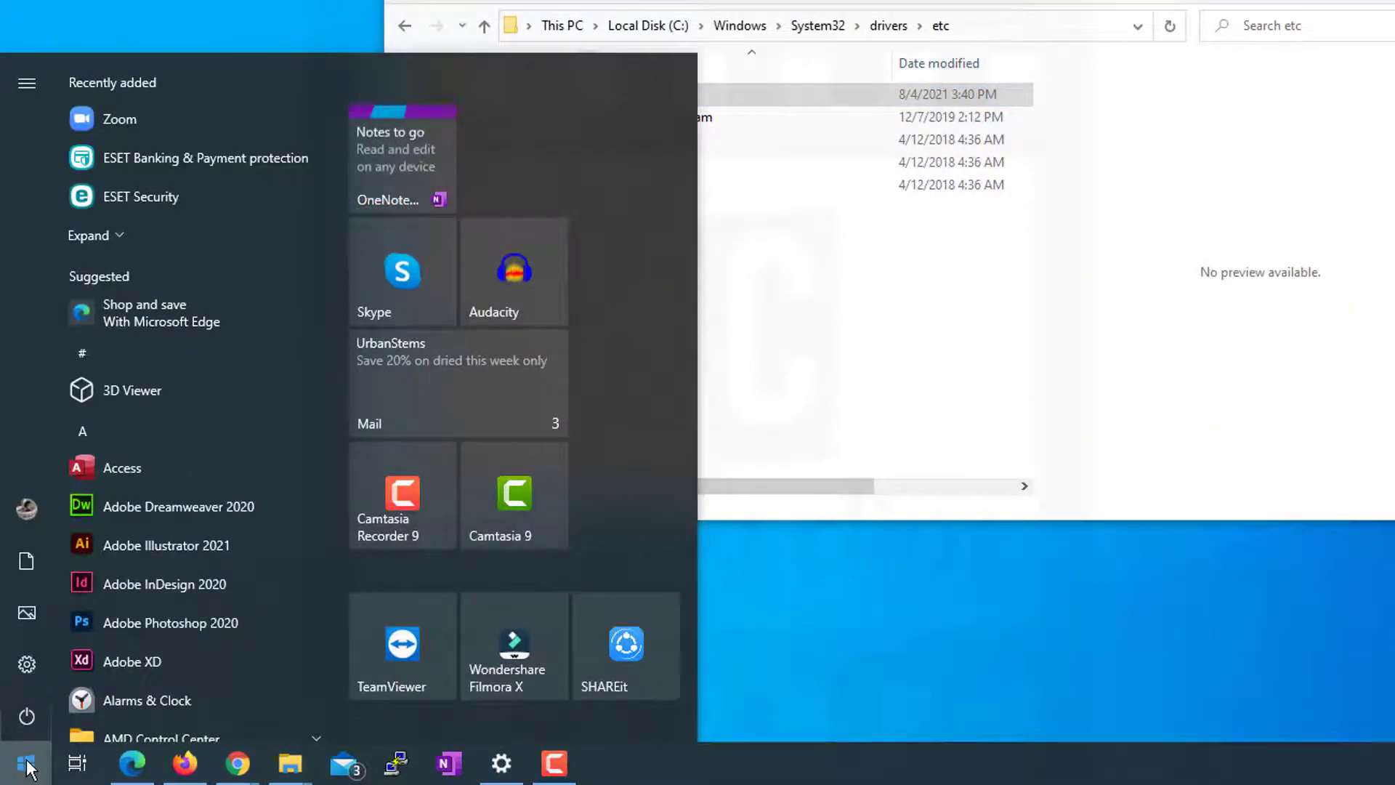
{"action": "type", "text": "notep"}
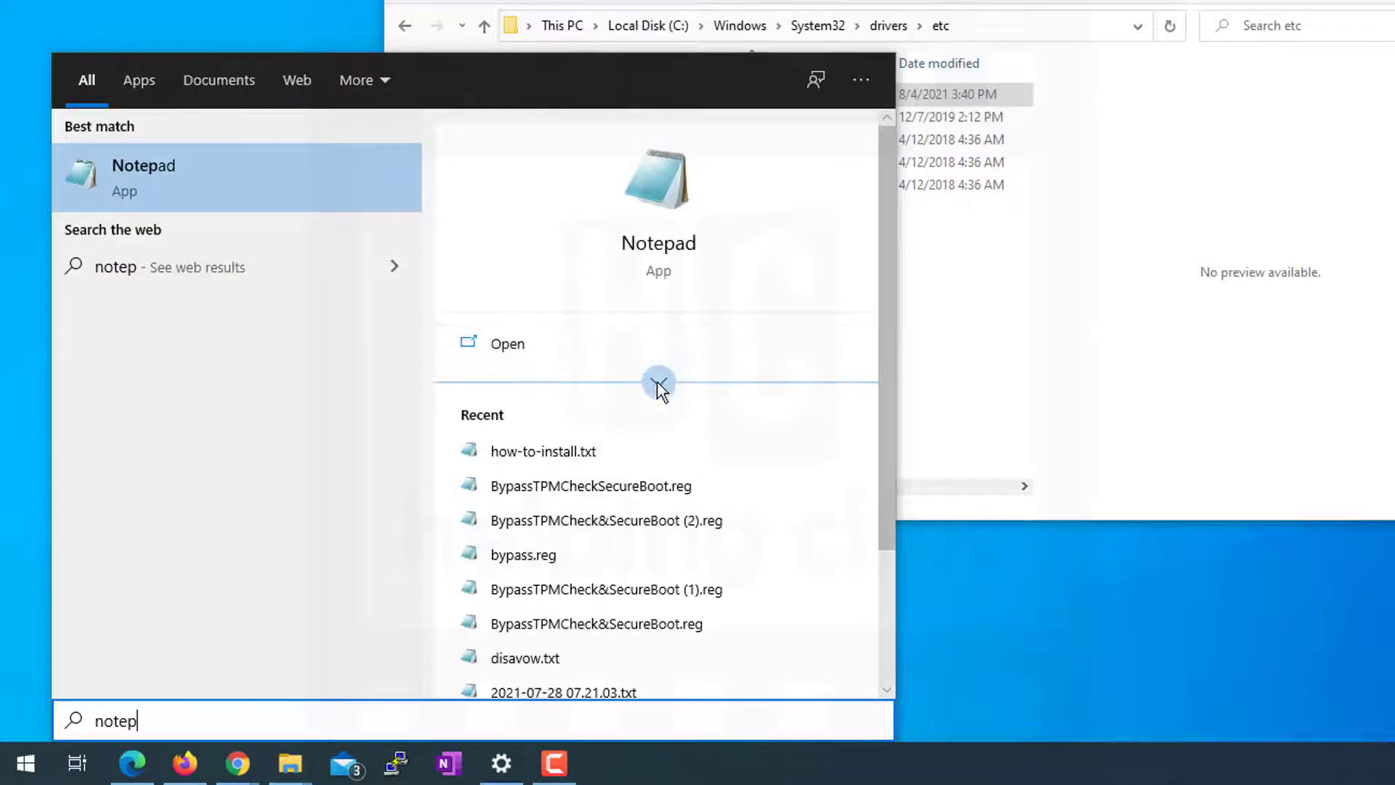
{"action": "left_click", "coordinate": [658, 382]}
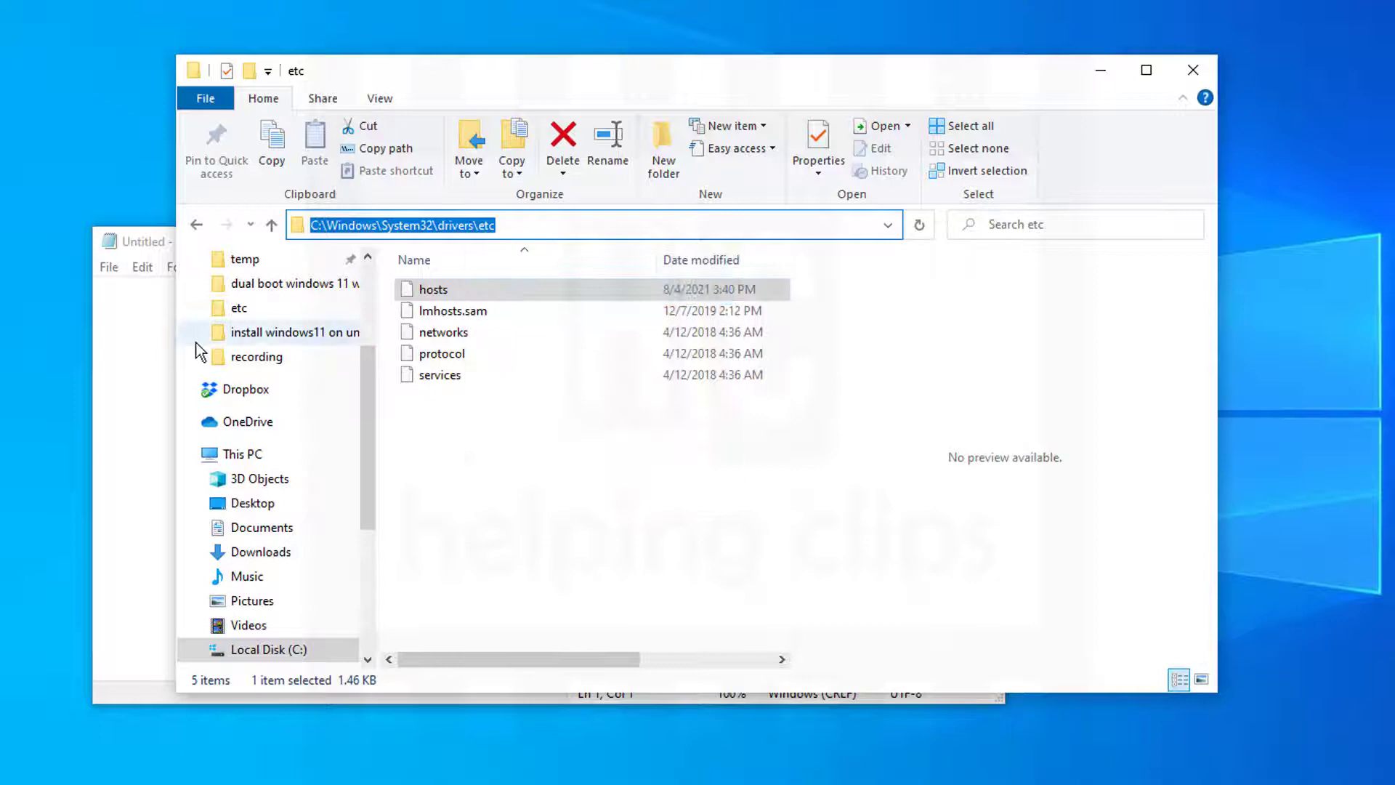
Start Notepad's File > Open dialog, landing on the etc folder.
{"action": "left_click", "coordinate": [109, 268]}
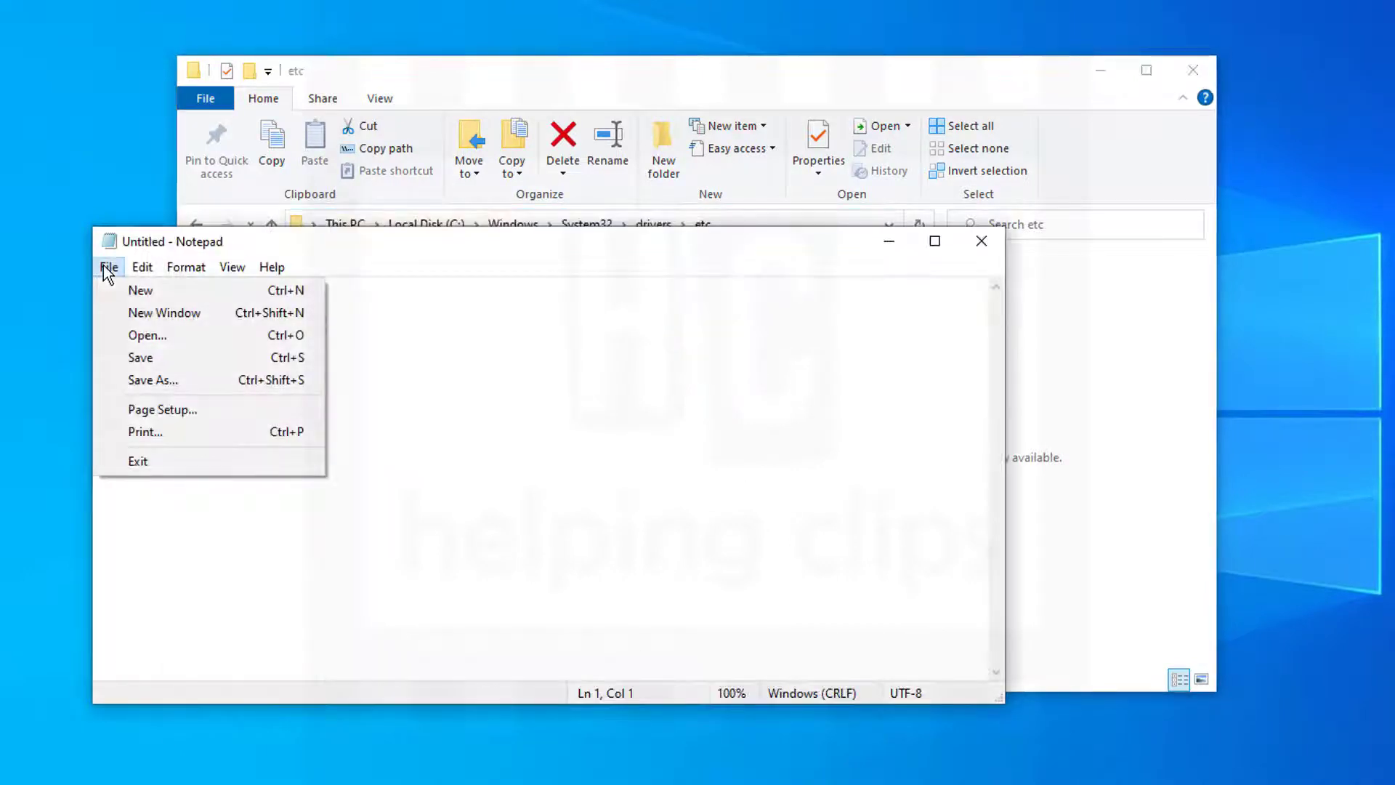
{"action": "mouse_move", "coordinate": [140, 358]}
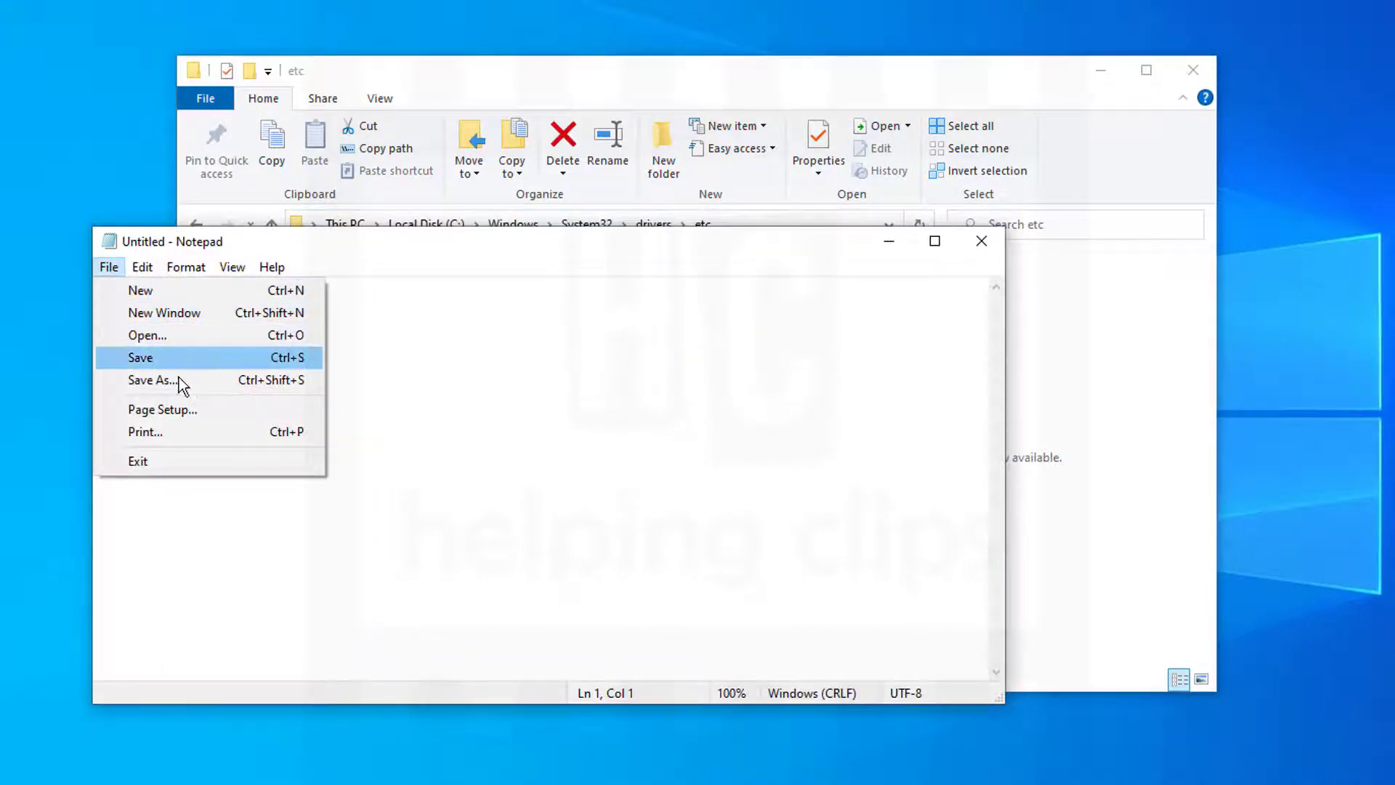
{"action": "left_click", "coordinate": [147, 336]}
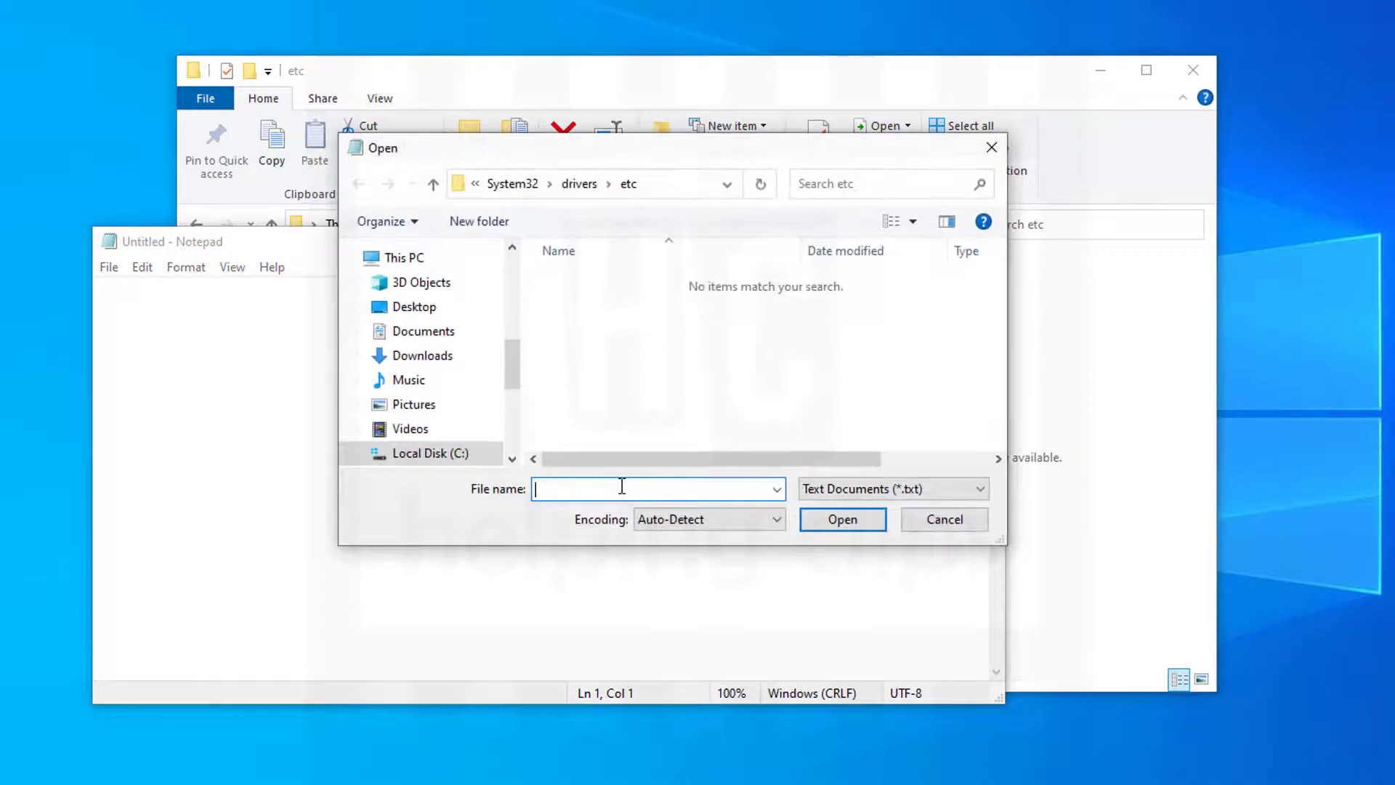
Paste the etc path, switch the filter to All Files, and load hosts into Notepad.
{"action": "right_click", "coordinate": [621, 489]}
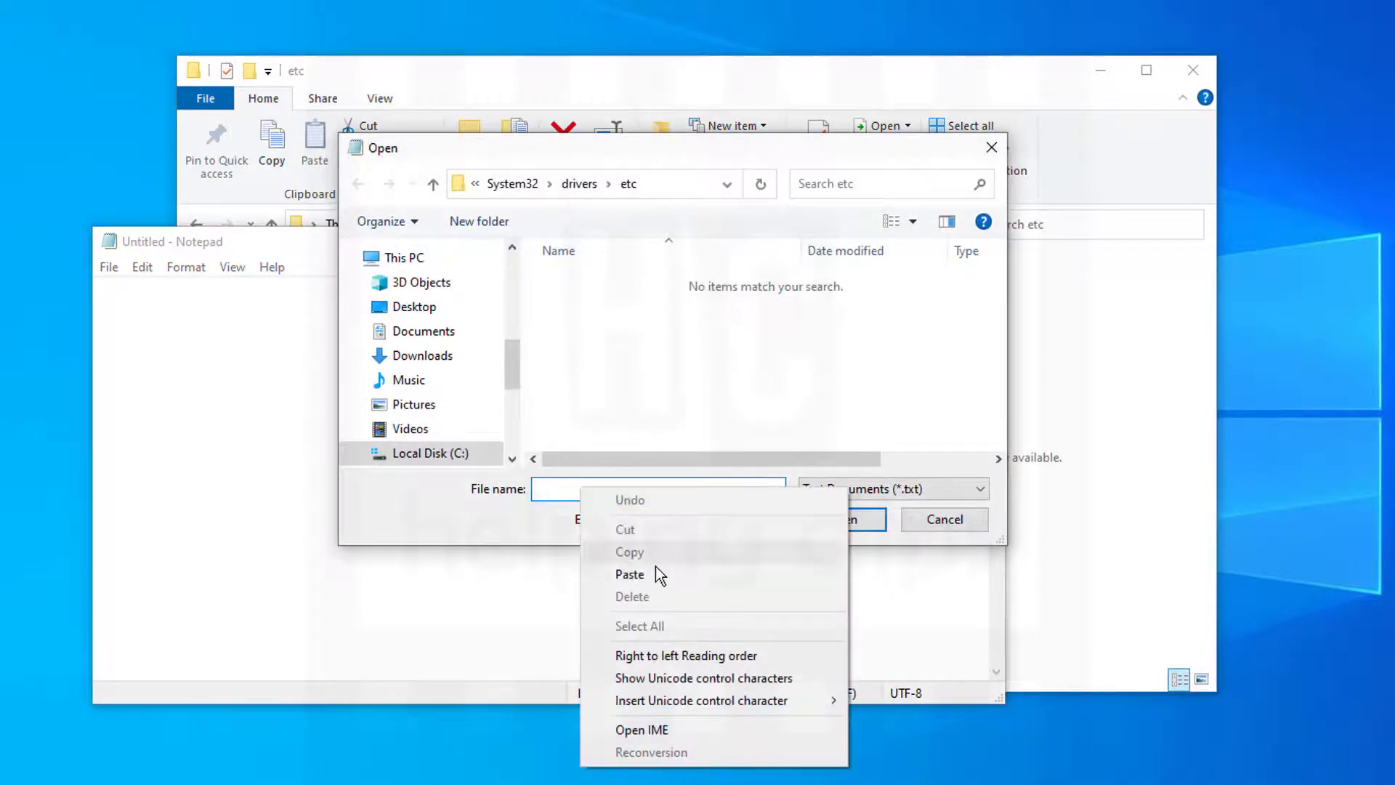
{"action": "left_click", "coordinate": [629, 574]}
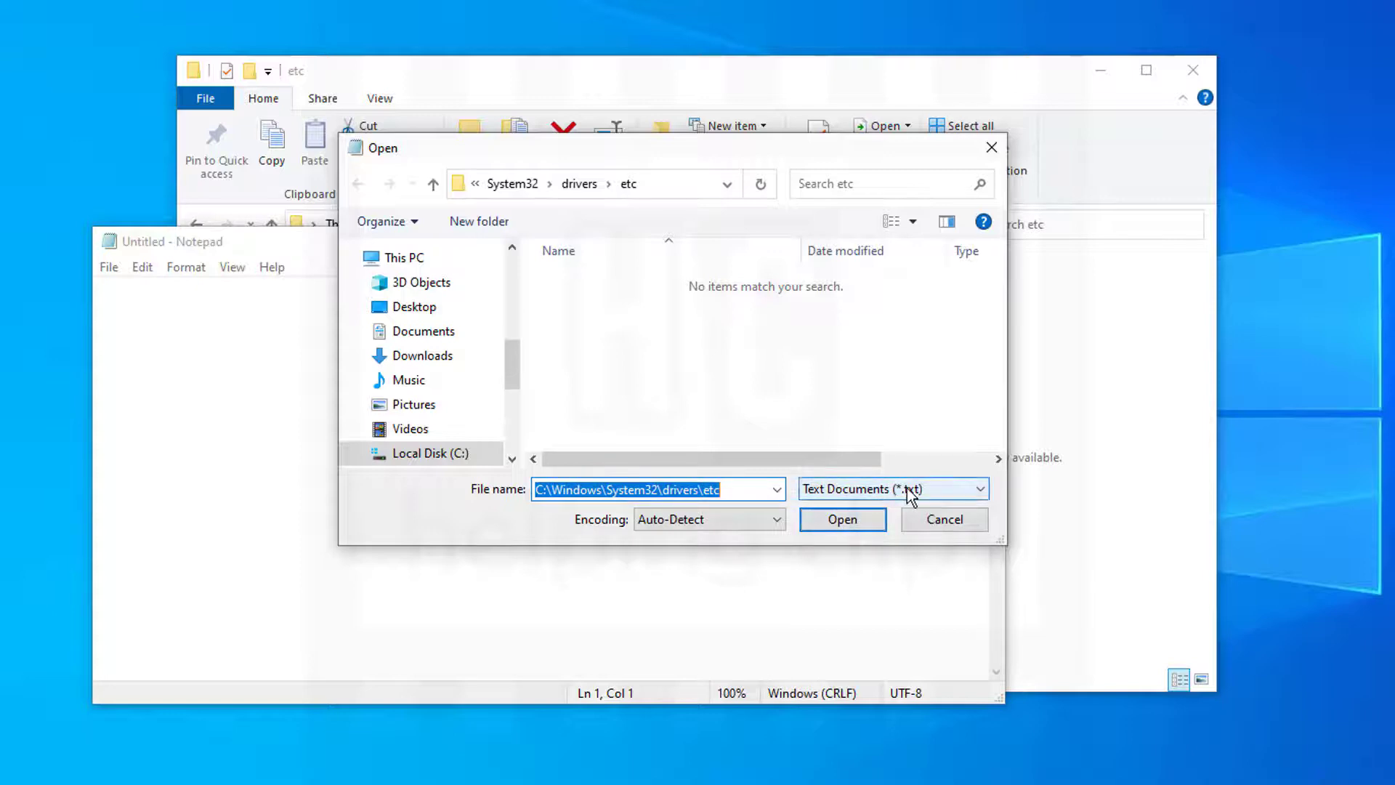
{"action": "left_click", "coordinate": [891, 488]}
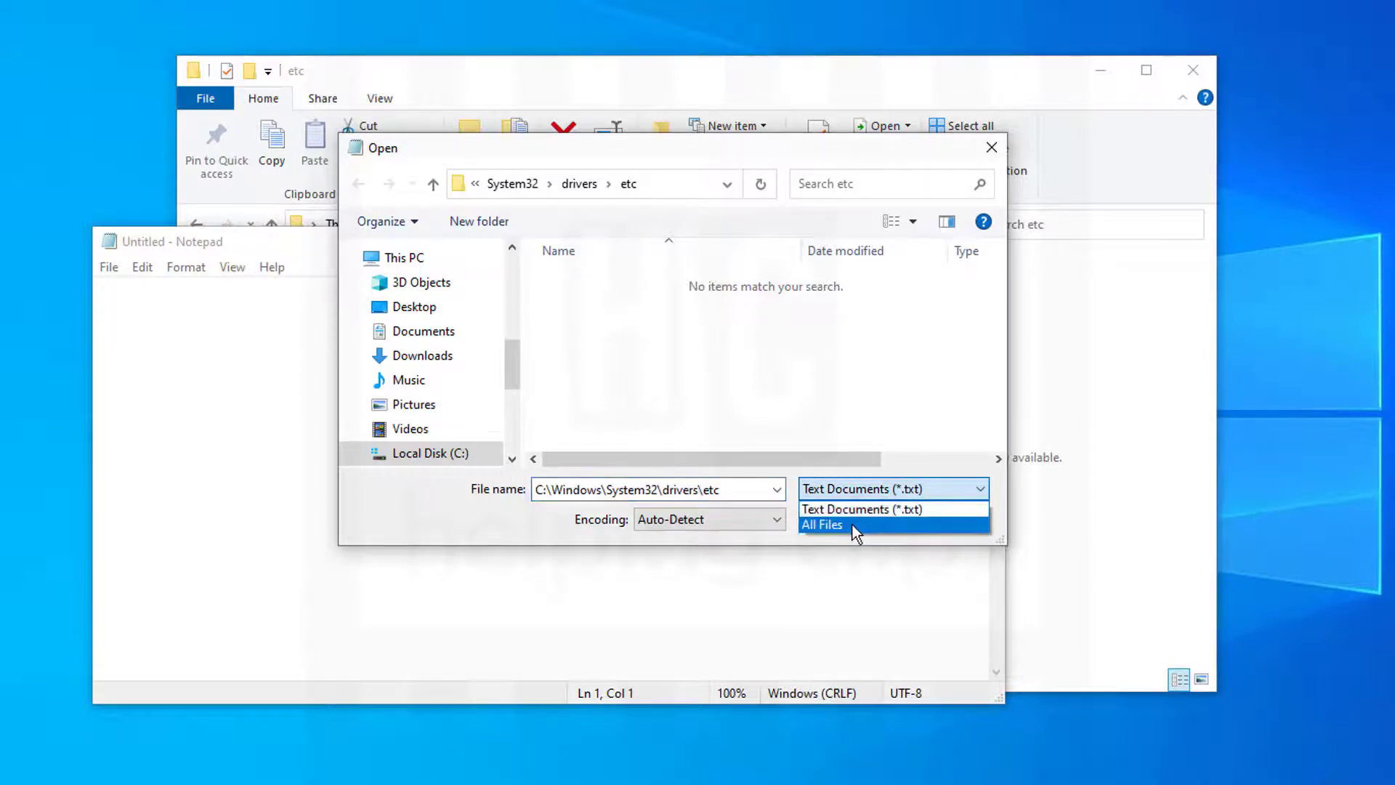
{"action": "left_click", "coordinate": [821, 525]}
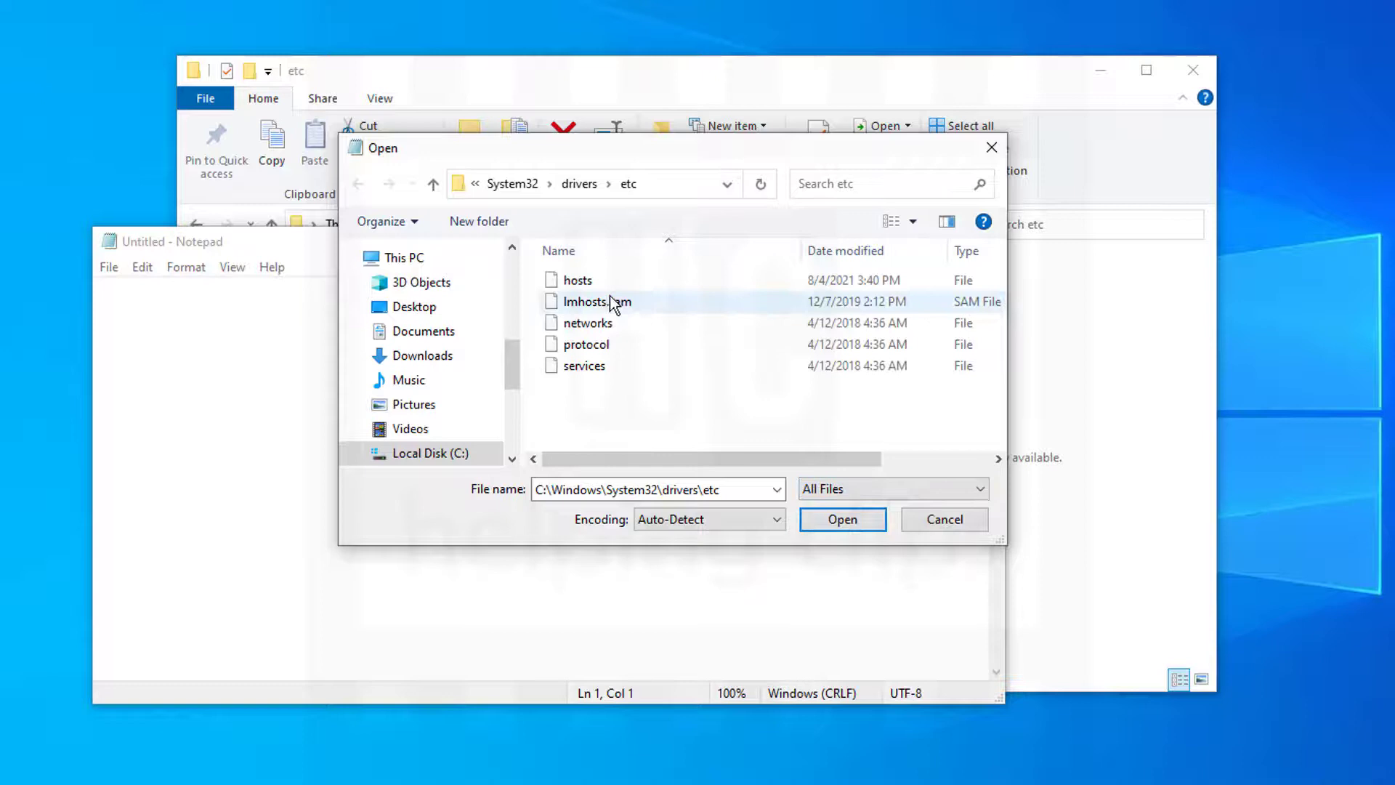
{"action": "left_click", "coordinate": [577, 279]}
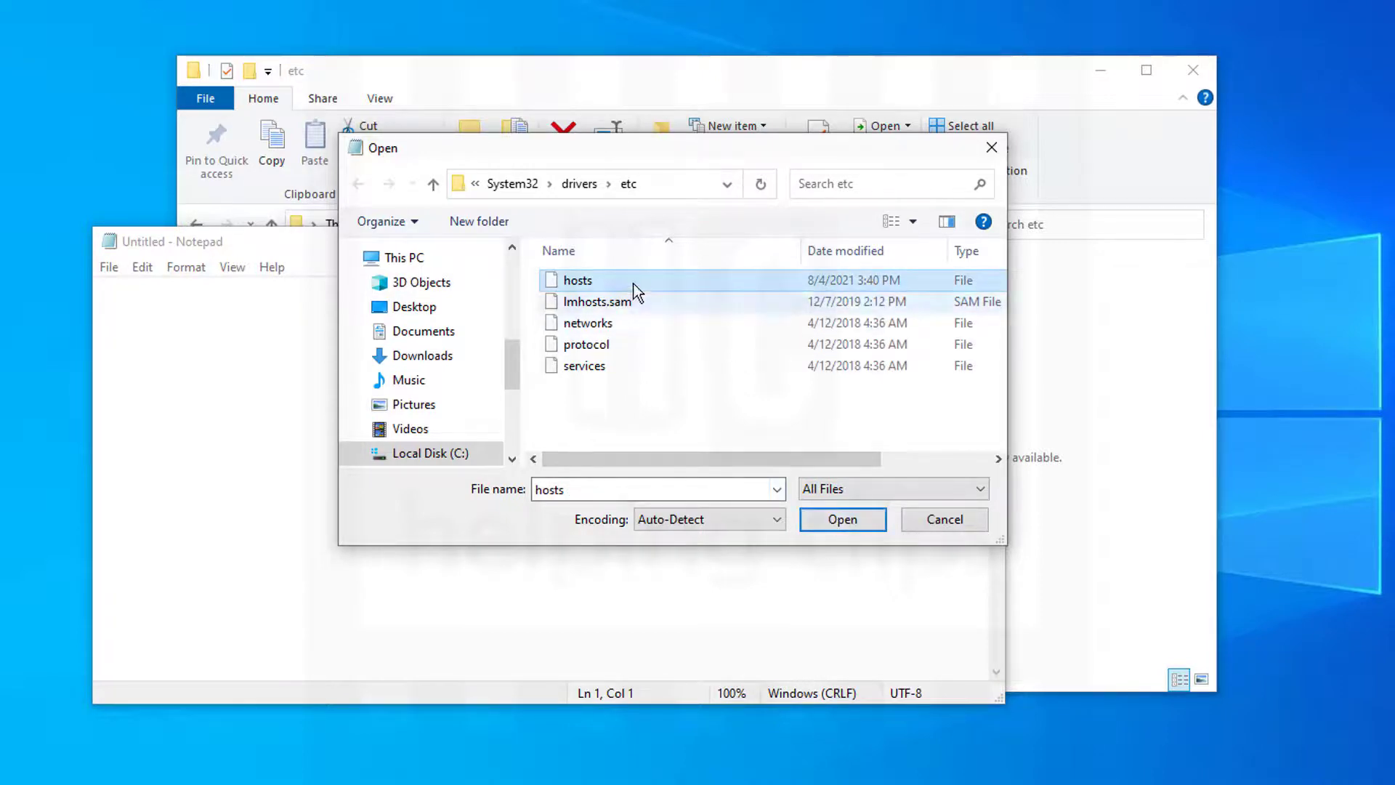
{"action": "left_click", "coordinate": [841, 519]}
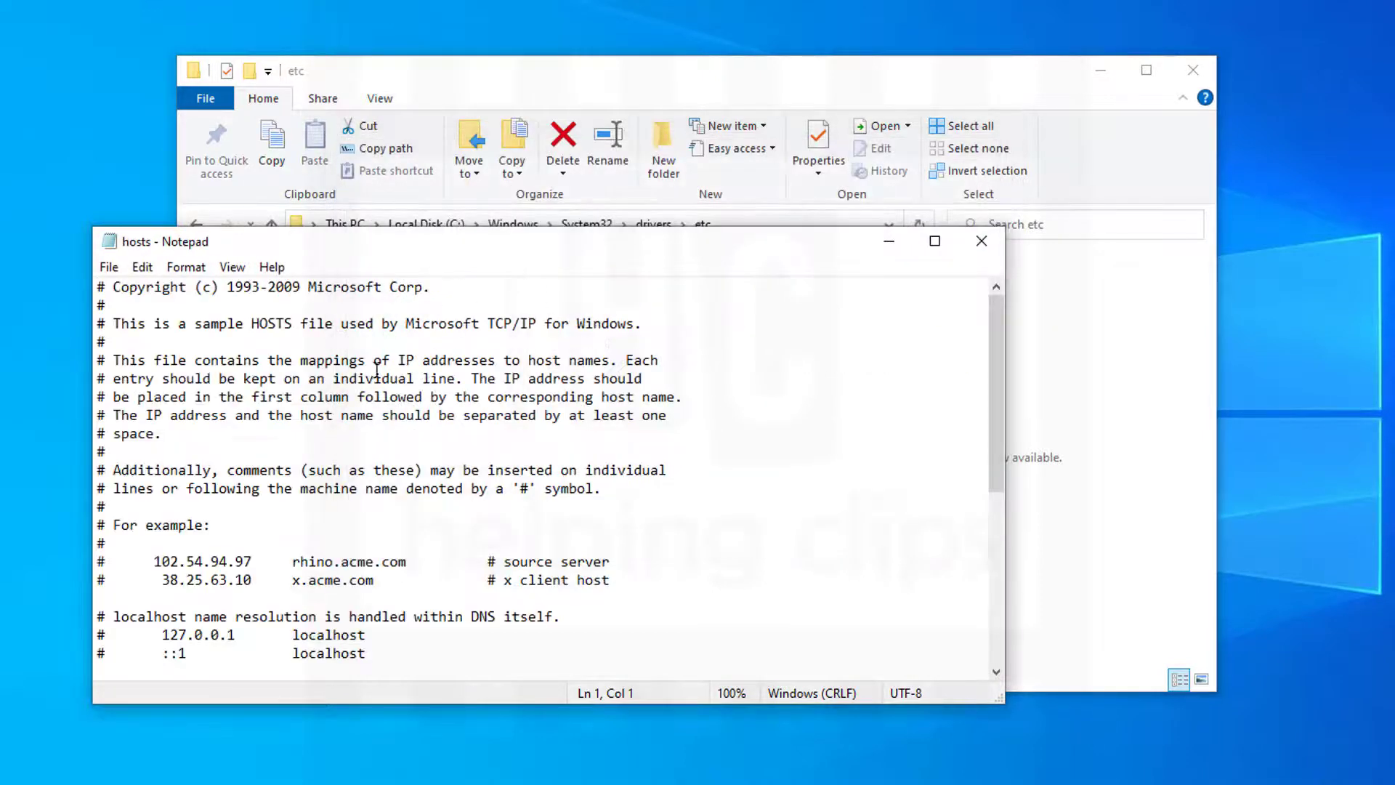
Insert a space after 'For example' and save hosts in place via File > Save.
{"action": "left_click", "coordinate": [229, 524]}
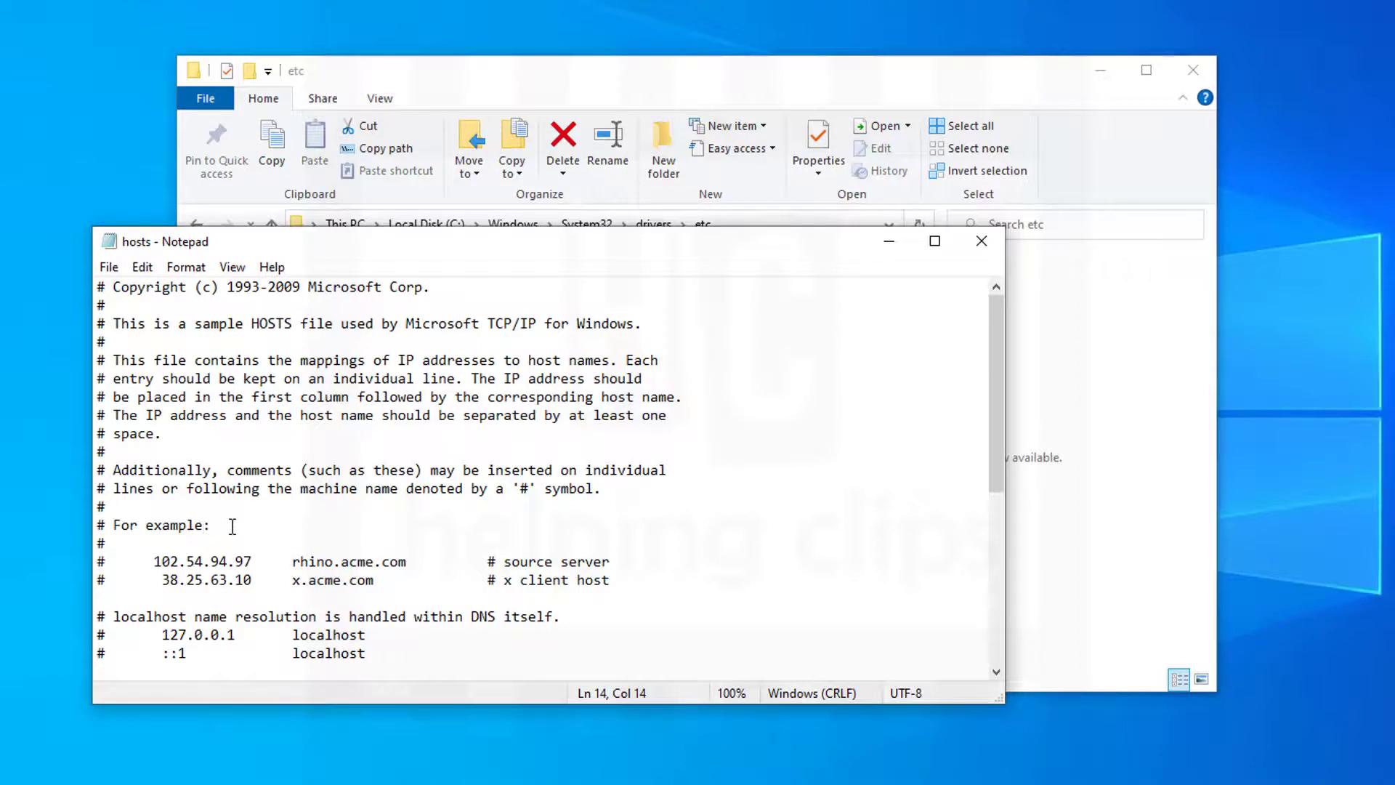
{"action": "type", "text": "\" \""}
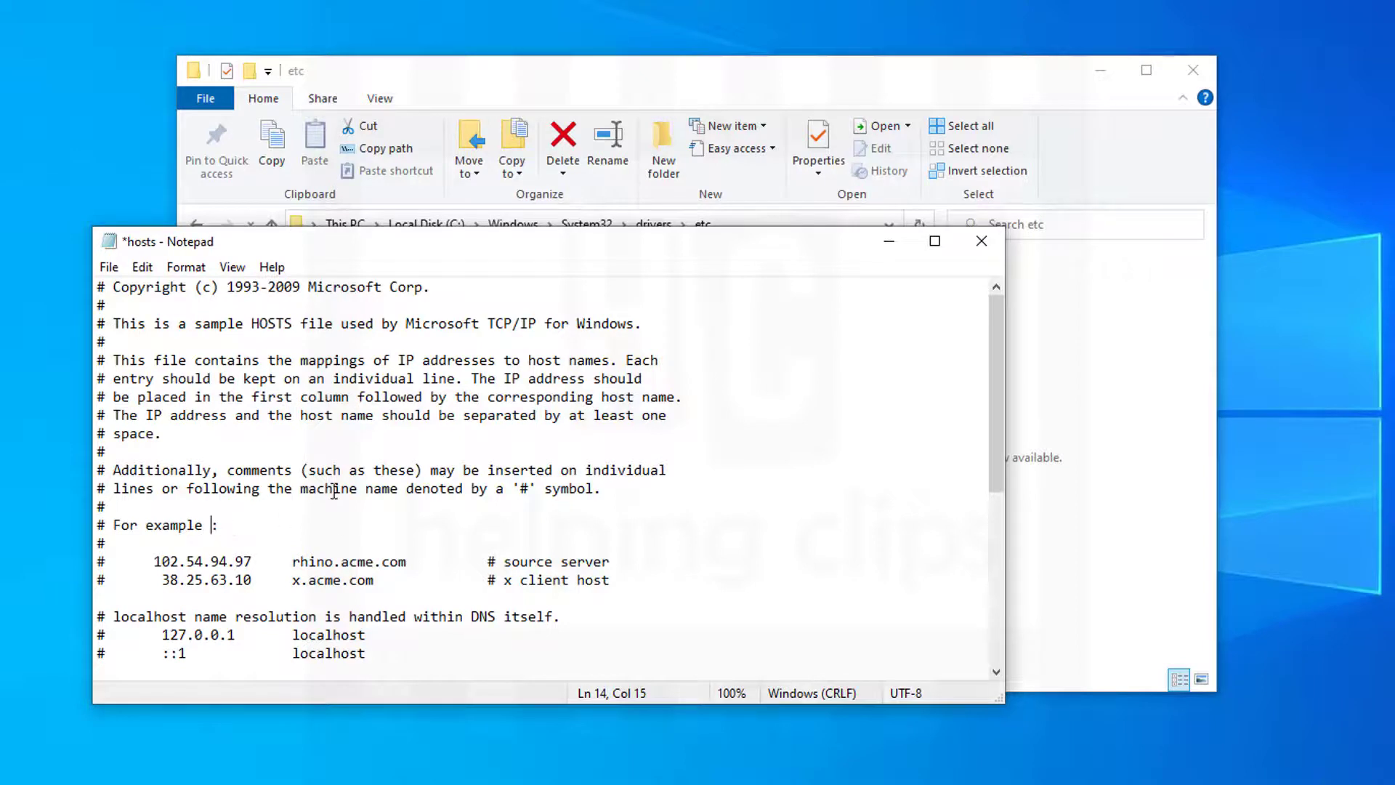
{"action": "left_click", "coordinate": [109, 268]}
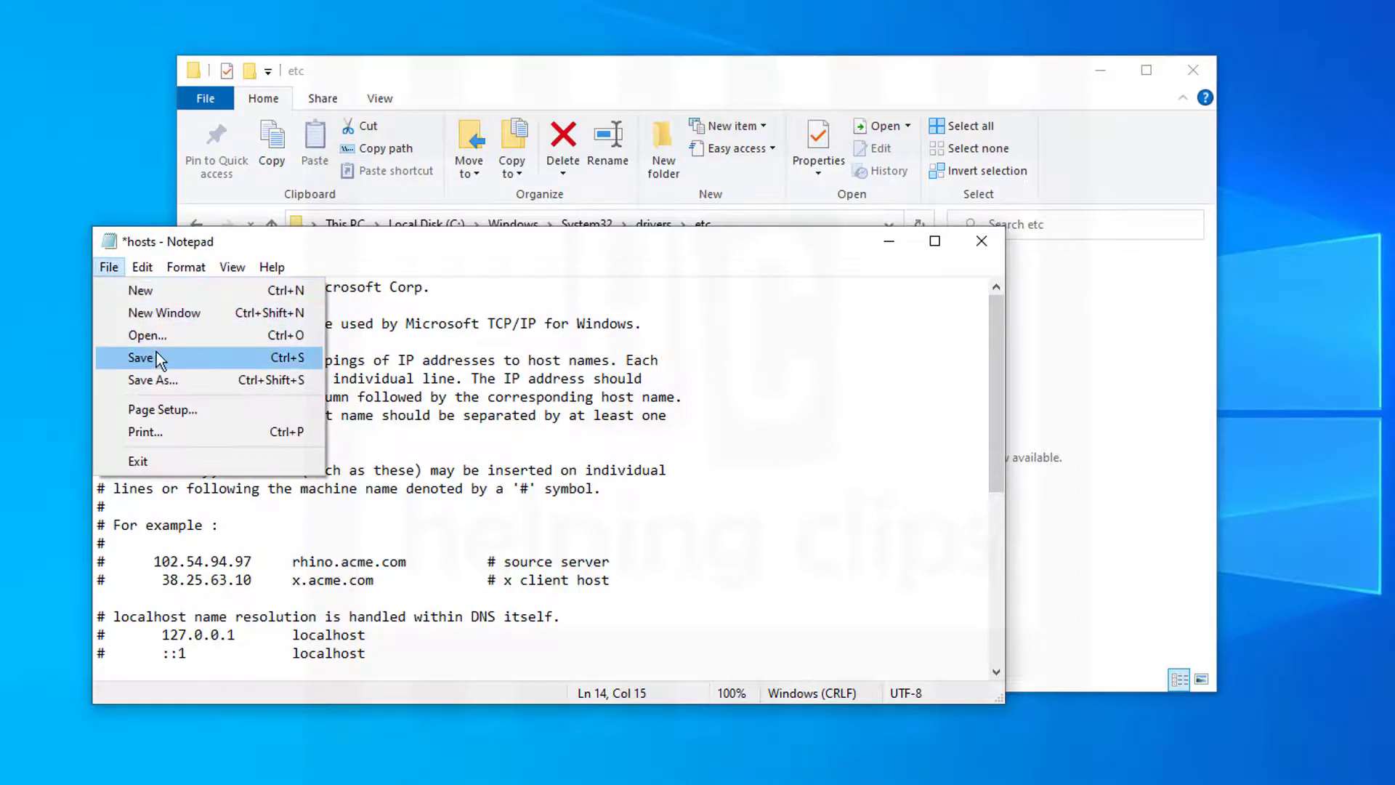
{"action": "left_click", "coordinate": [140, 357]}
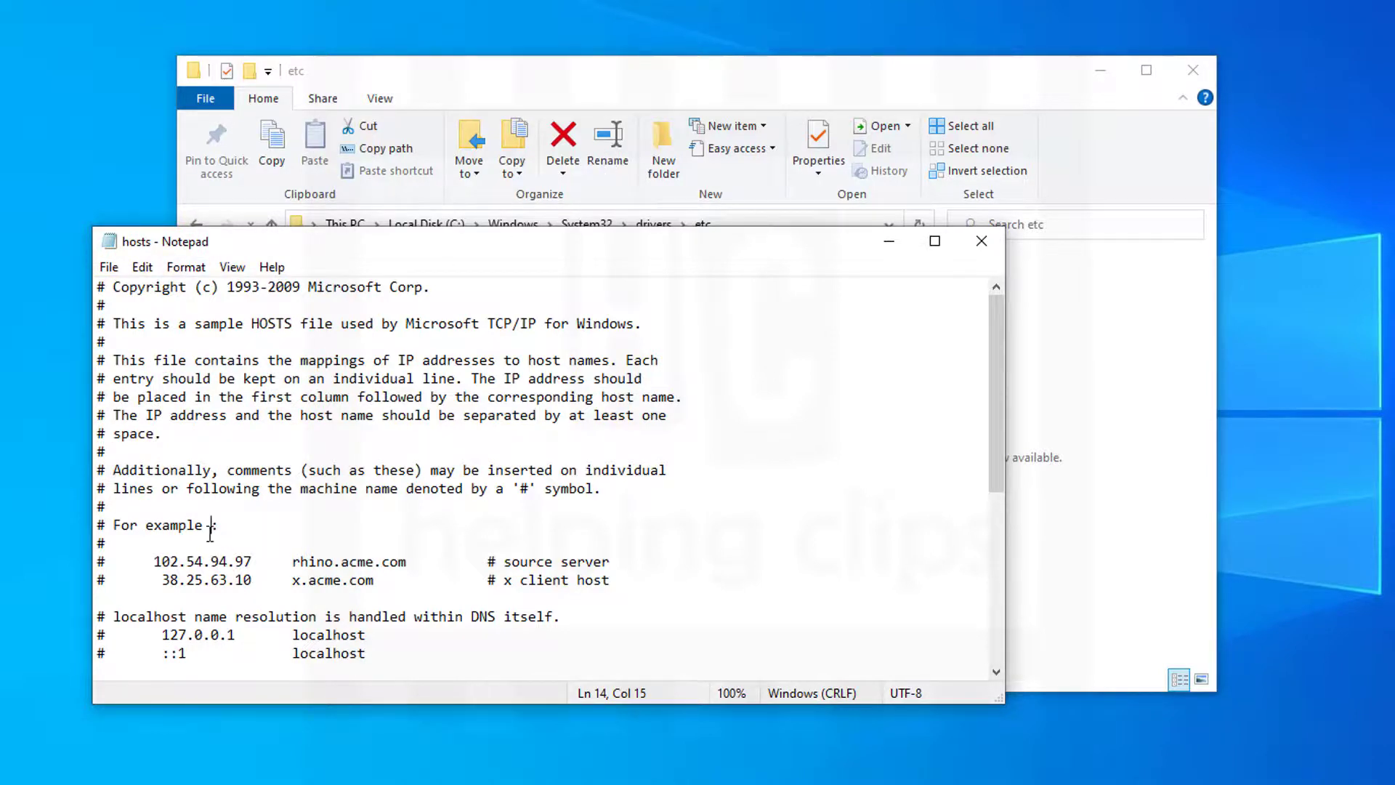
{"action": "mouse_move", "coordinate": [422, 527]}
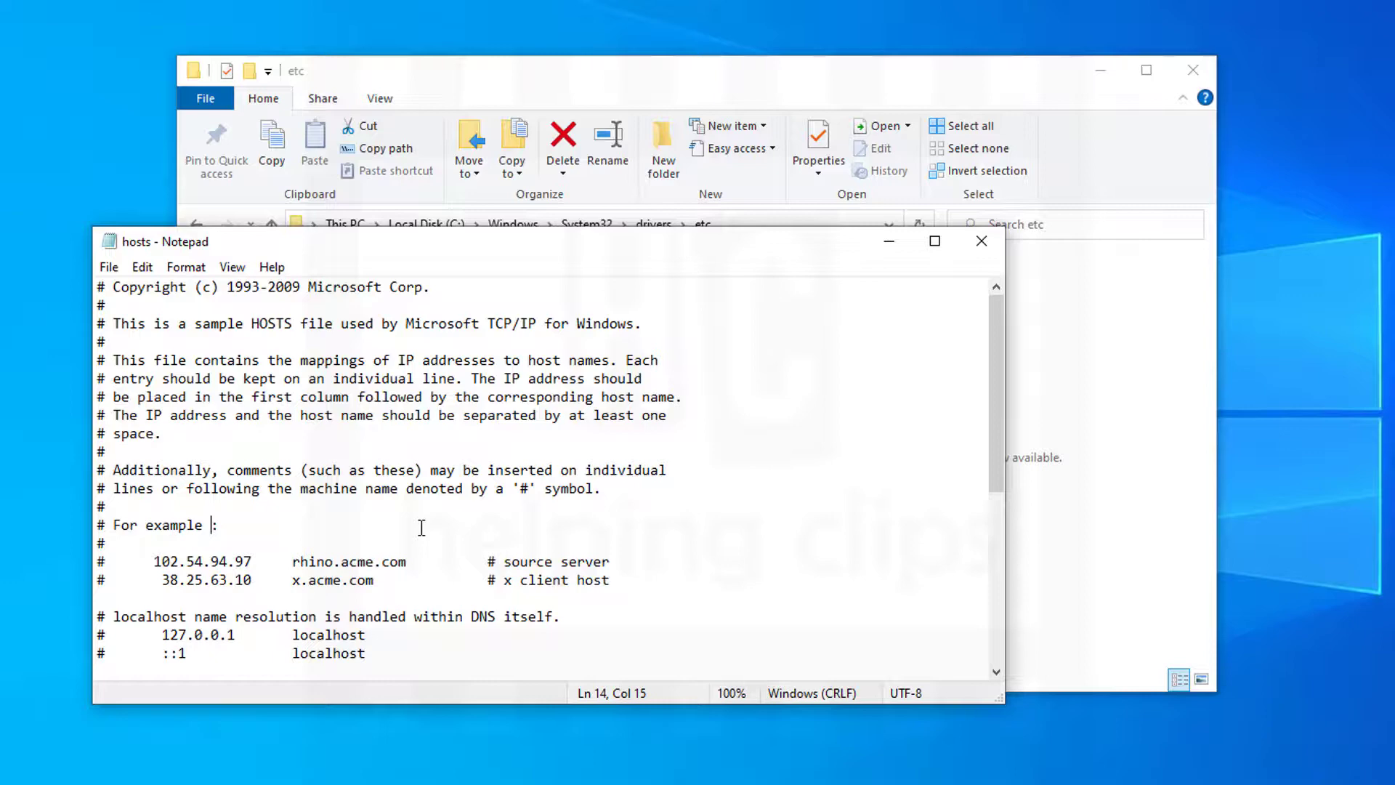
{"action": "left_click", "coordinate": [212, 302]}
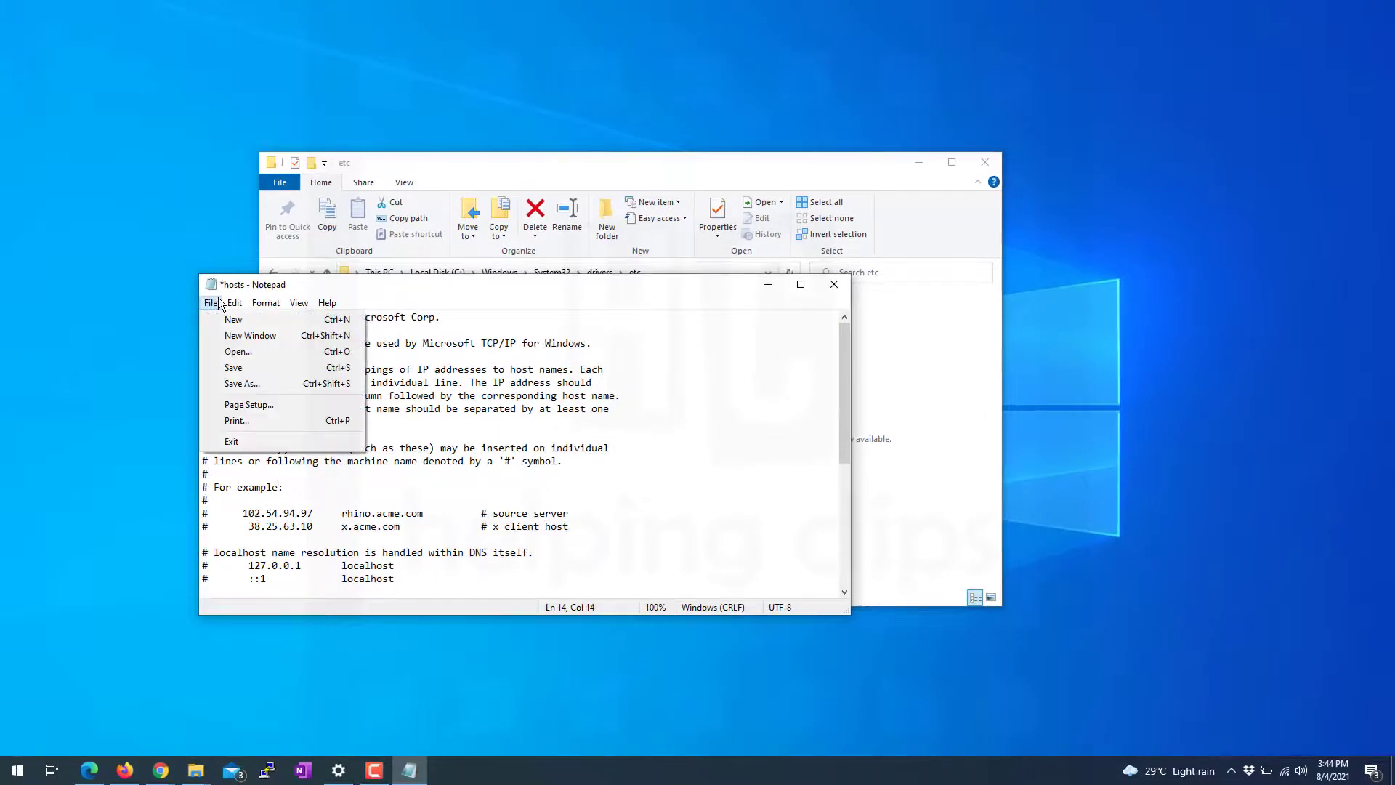
{"action": "mouse_move", "coordinate": [232, 367]}
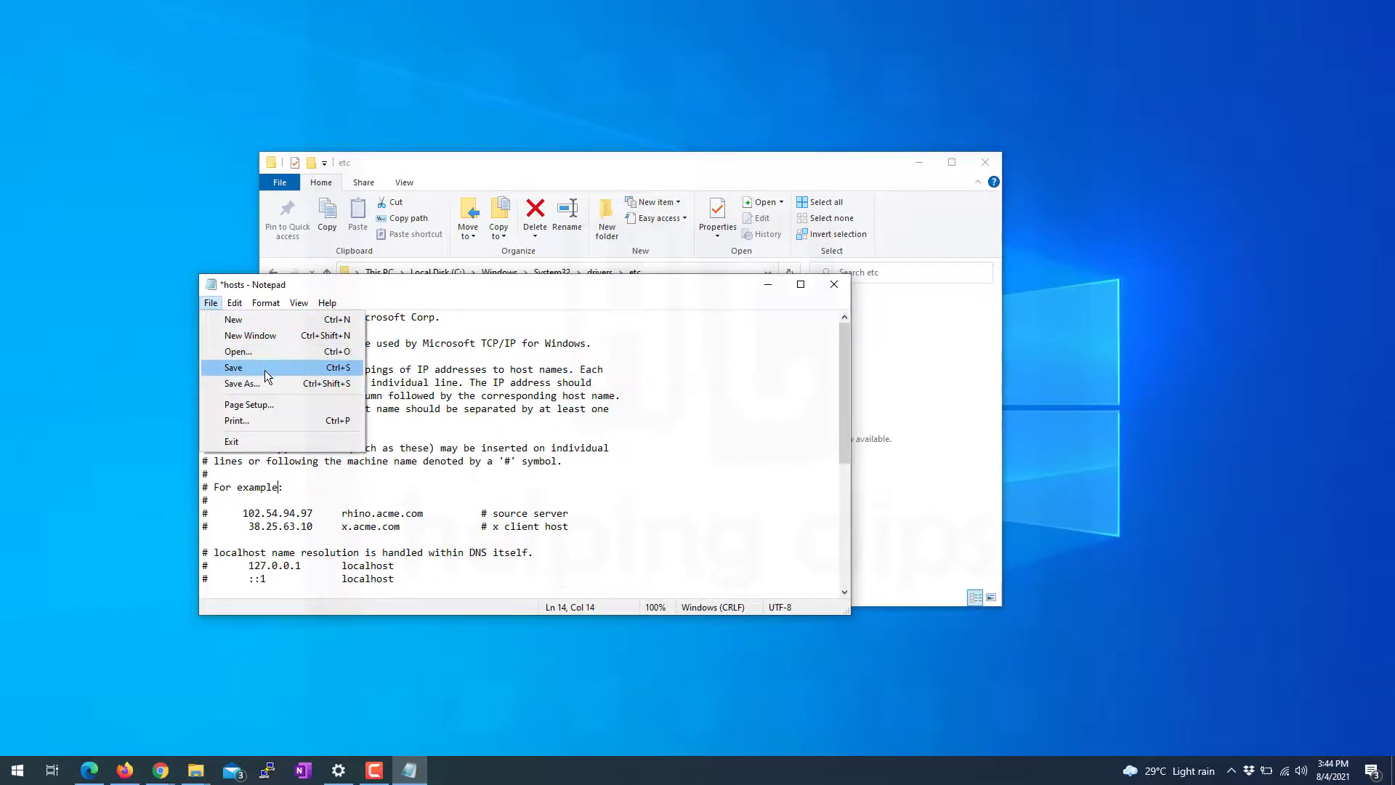